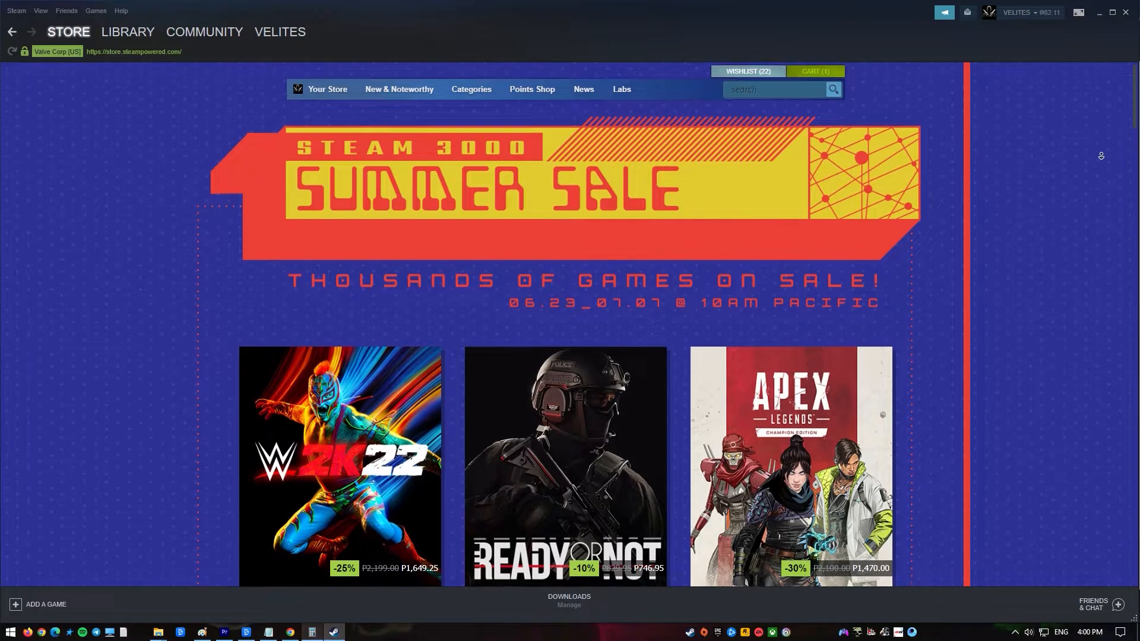
Step: Tick 'Run this program as an administrator' in steam.exe's Compatibility properties, then launch Steam
scroll(down, 3)
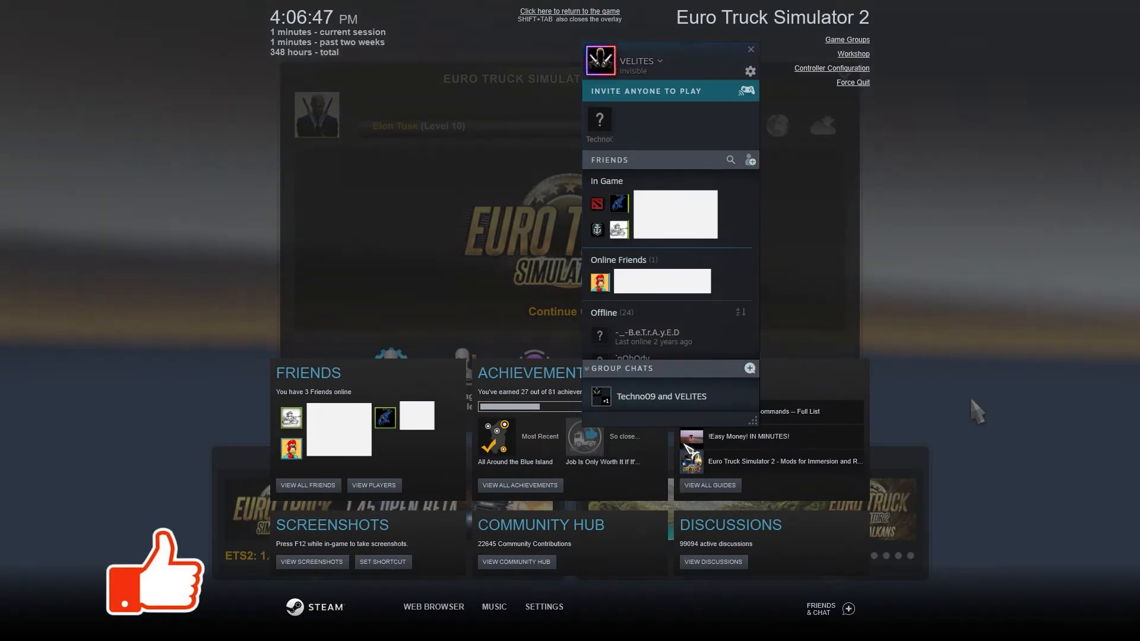
scroll(down, 3)
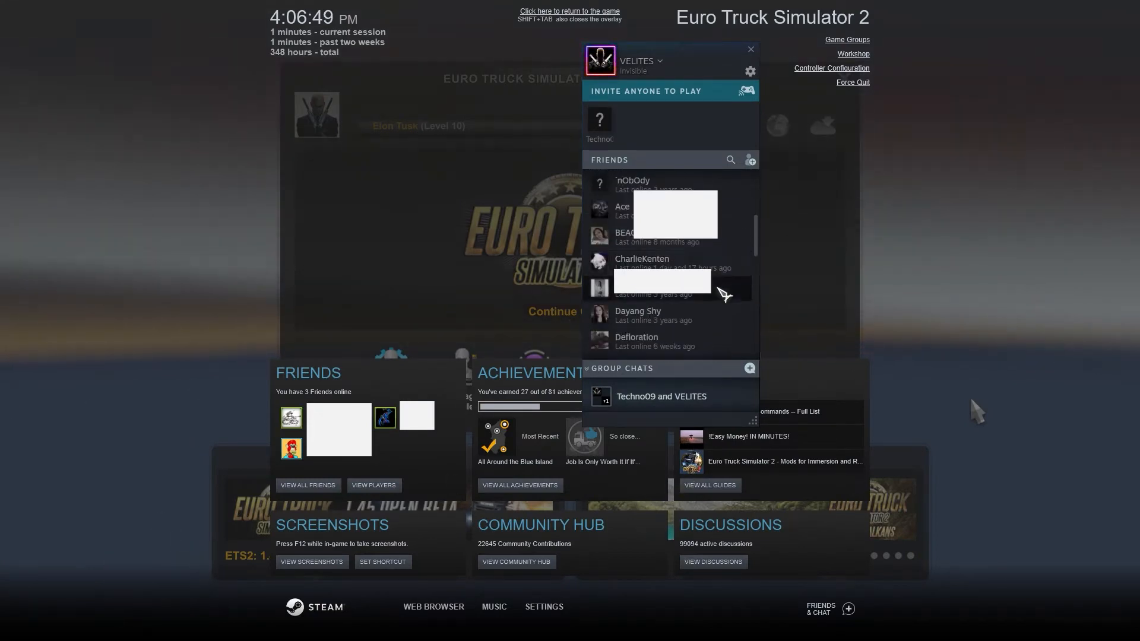
scroll(down, 3)
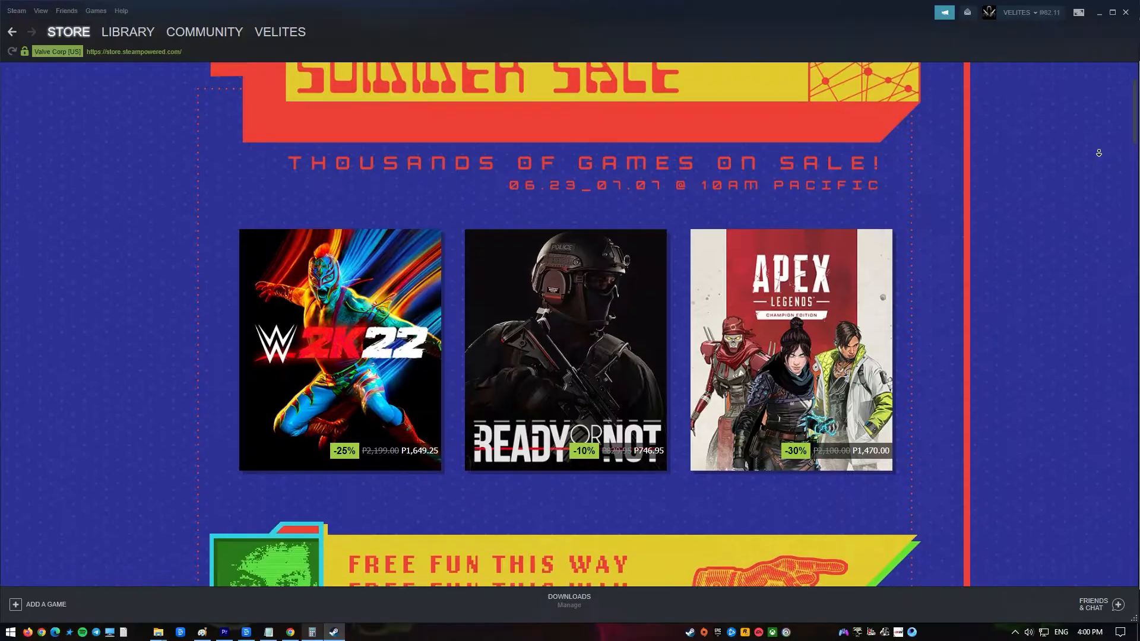
scroll(down, 3)
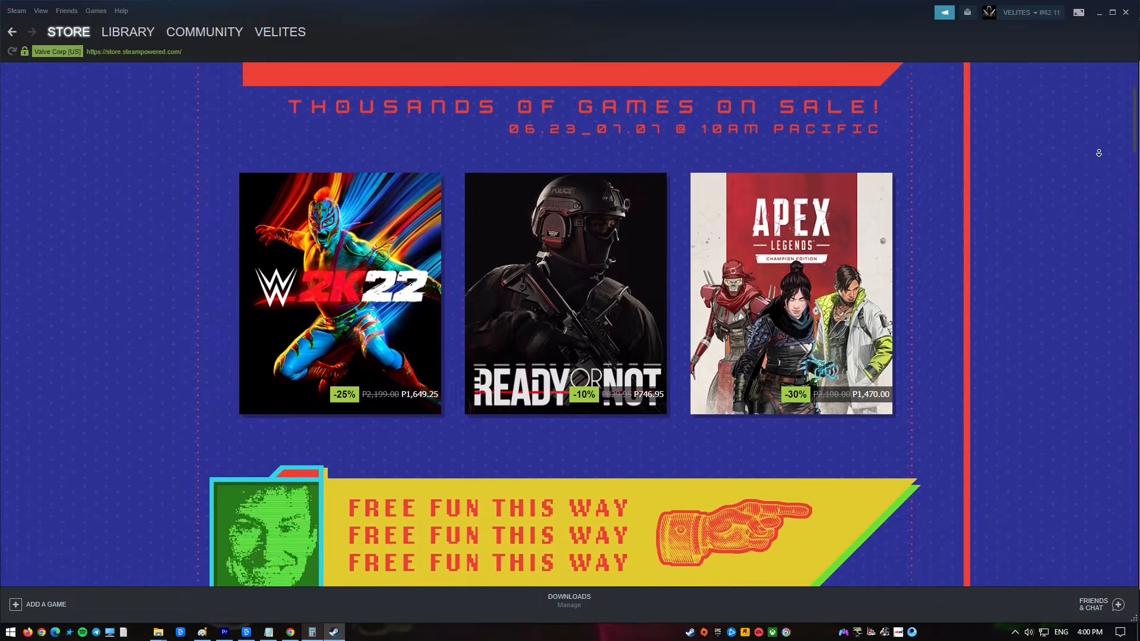
scroll(down, 3)
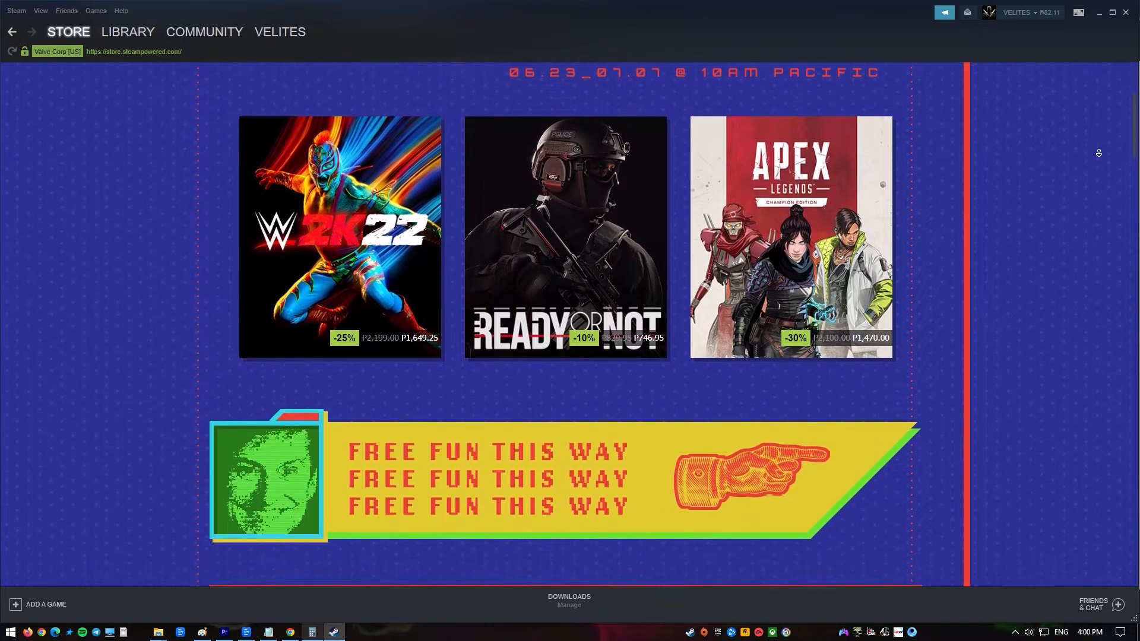
scroll(down, 3)
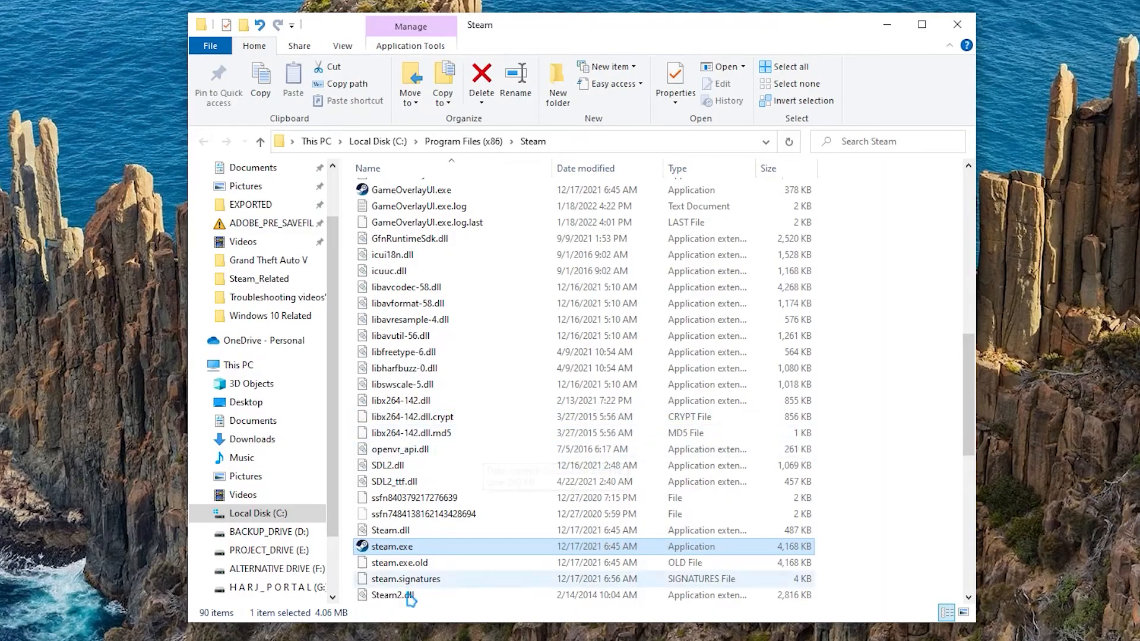
right_click(392, 546)
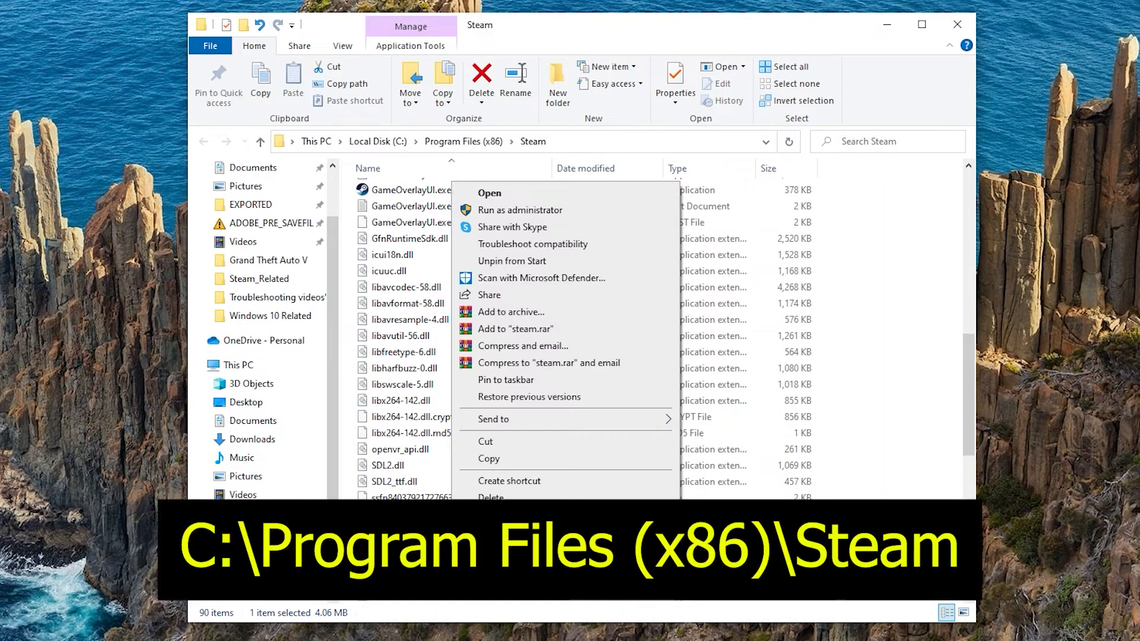
mouse_move(499, 437)
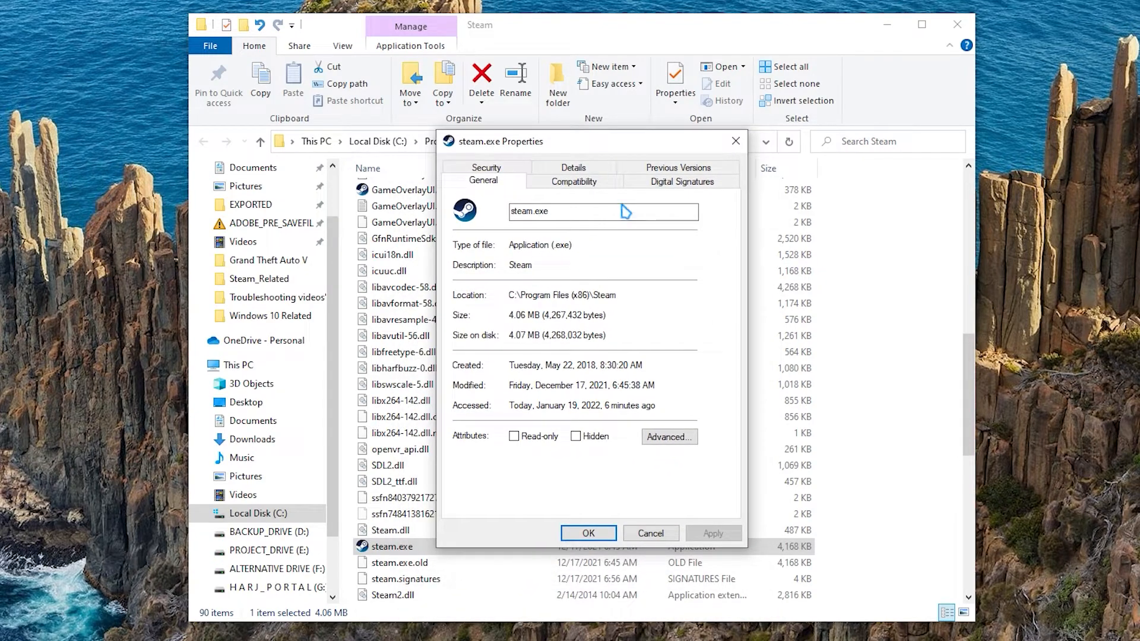
click(574, 181)
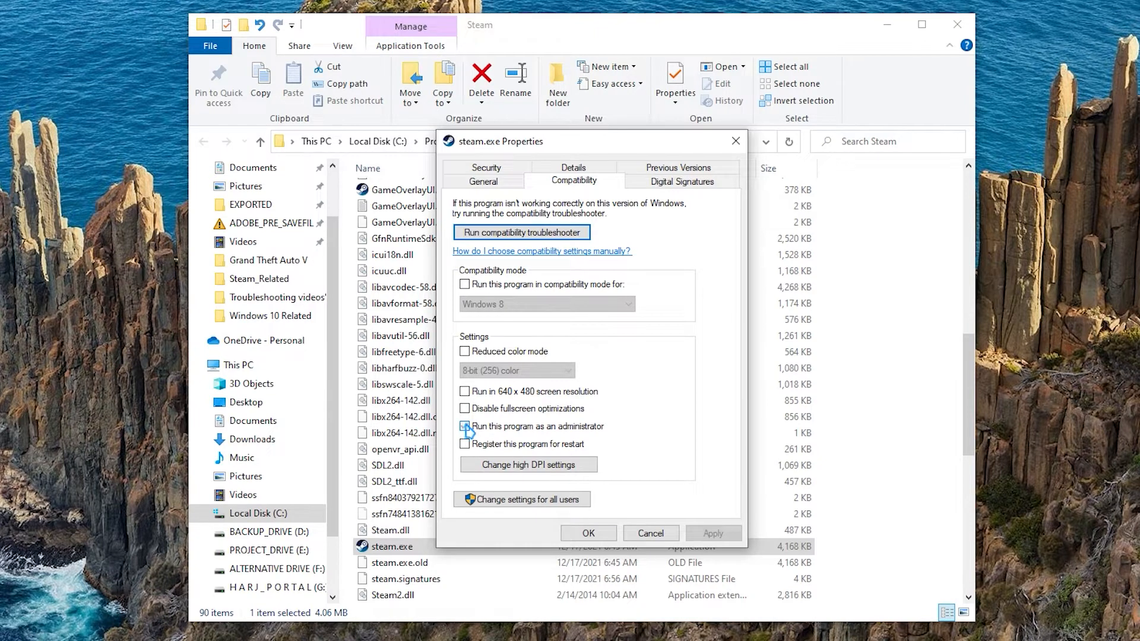
click(464, 426)
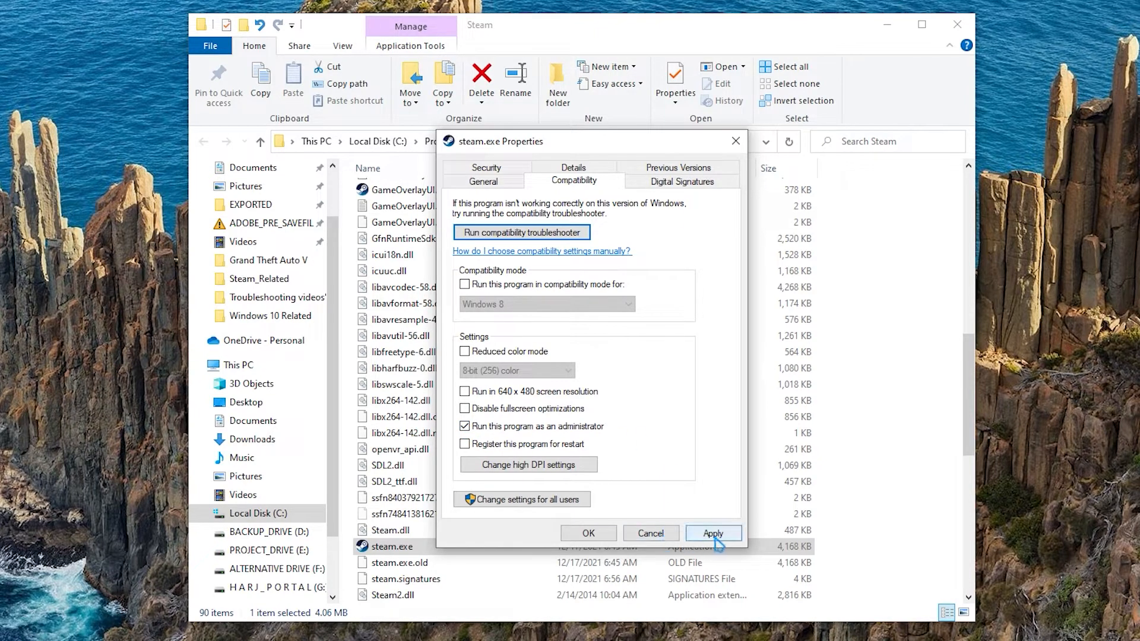
click(713, 534)
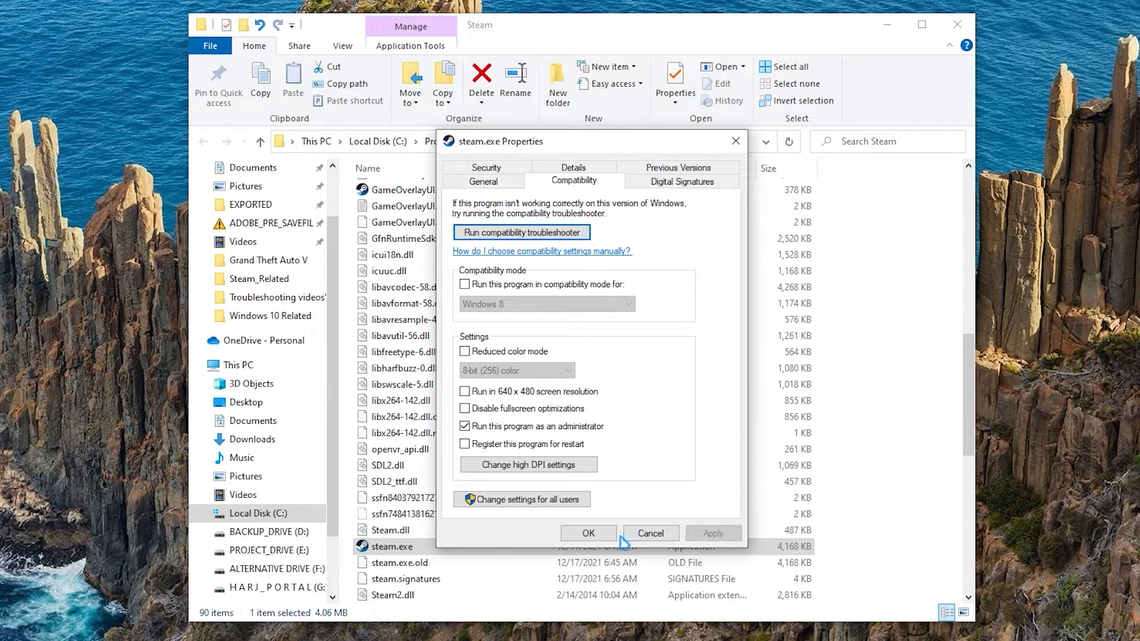
click(589, 534)
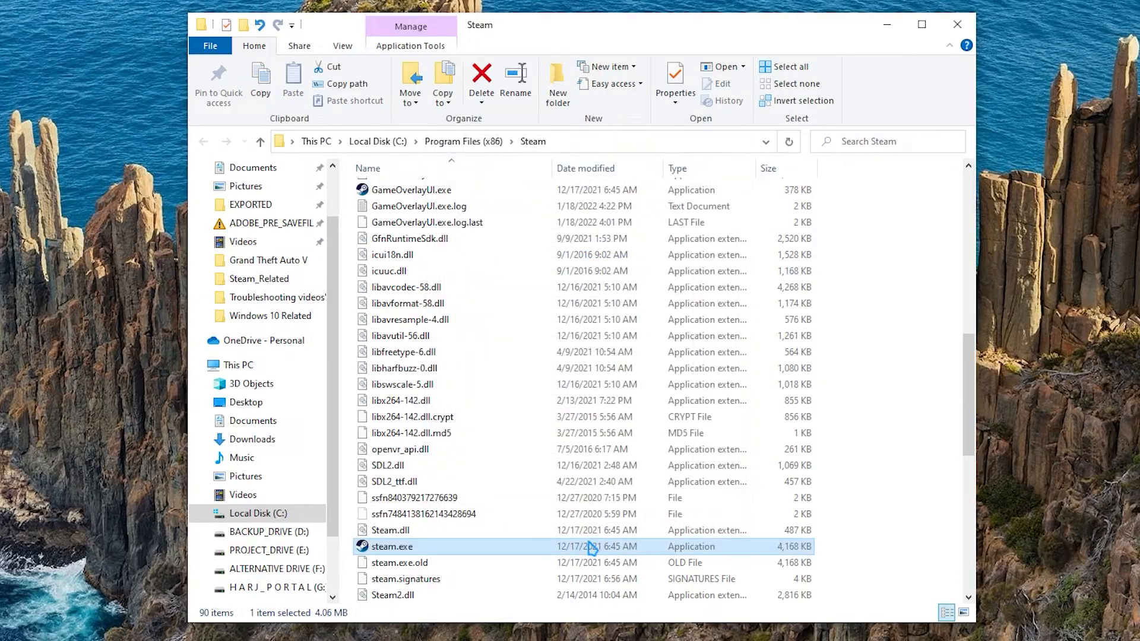
double_click(391, 547)
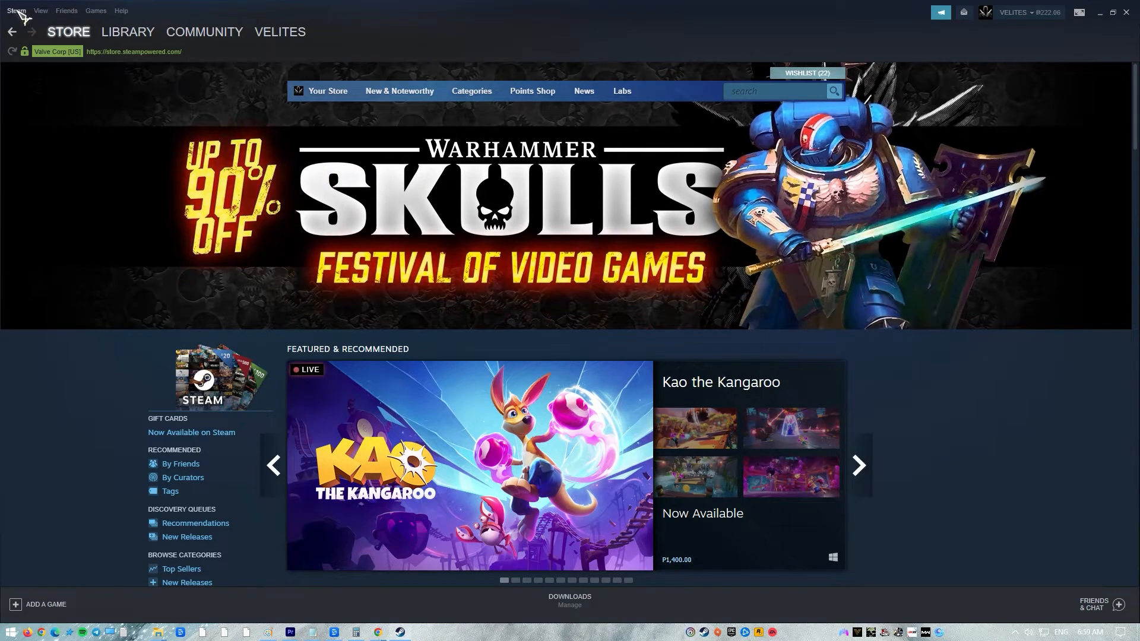
Step: Go to the Steam library and open Euro Truck Simulator 2's game page
click(16, 10)
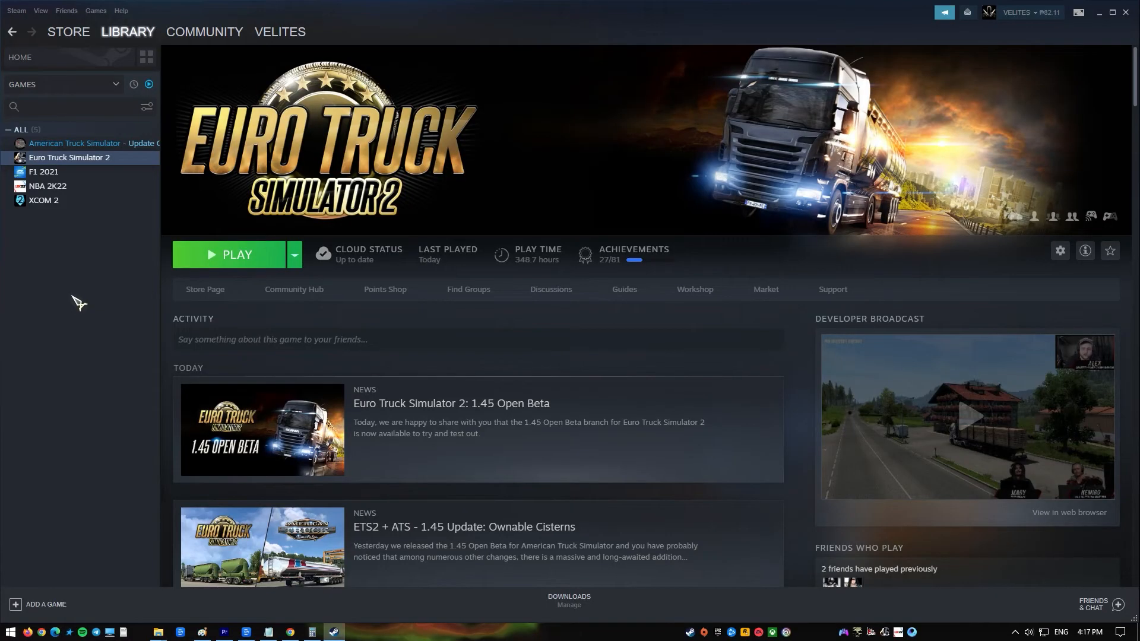
Step: Open Euro Truck Simulator 2's Properties from its library context menu
right_click(70, 158)
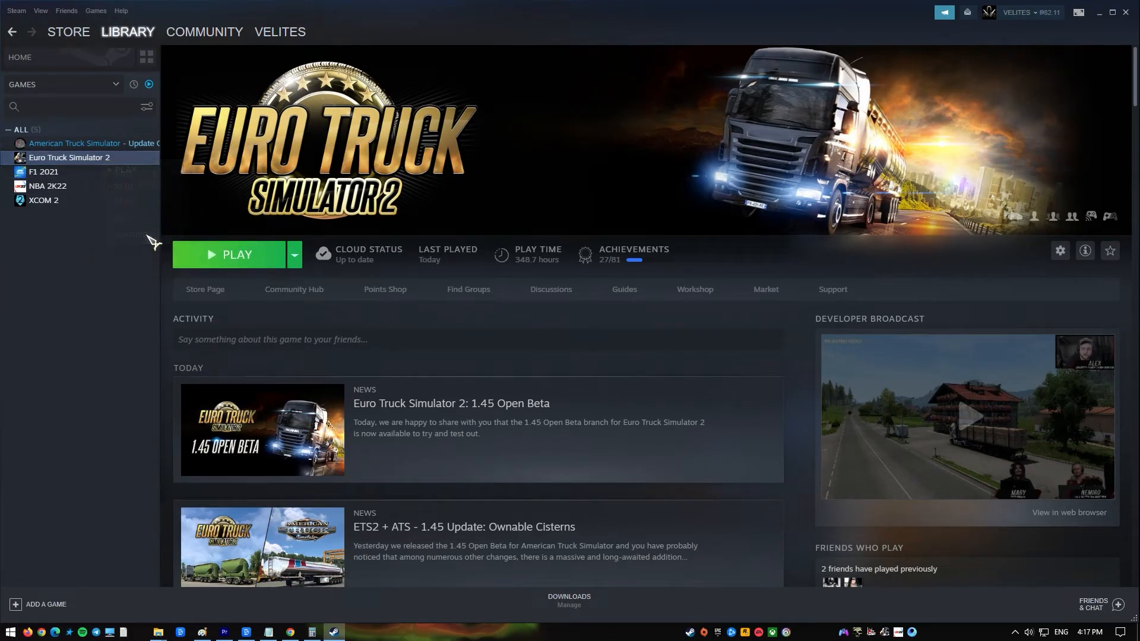
click(1060, 250)
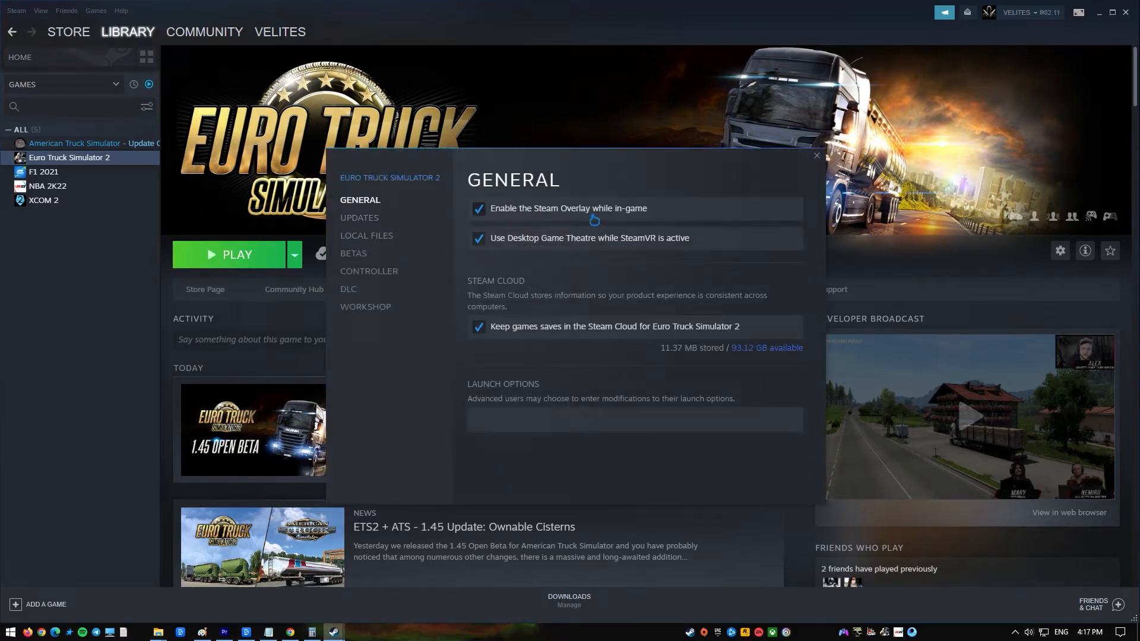
mouse_move(527, 216)
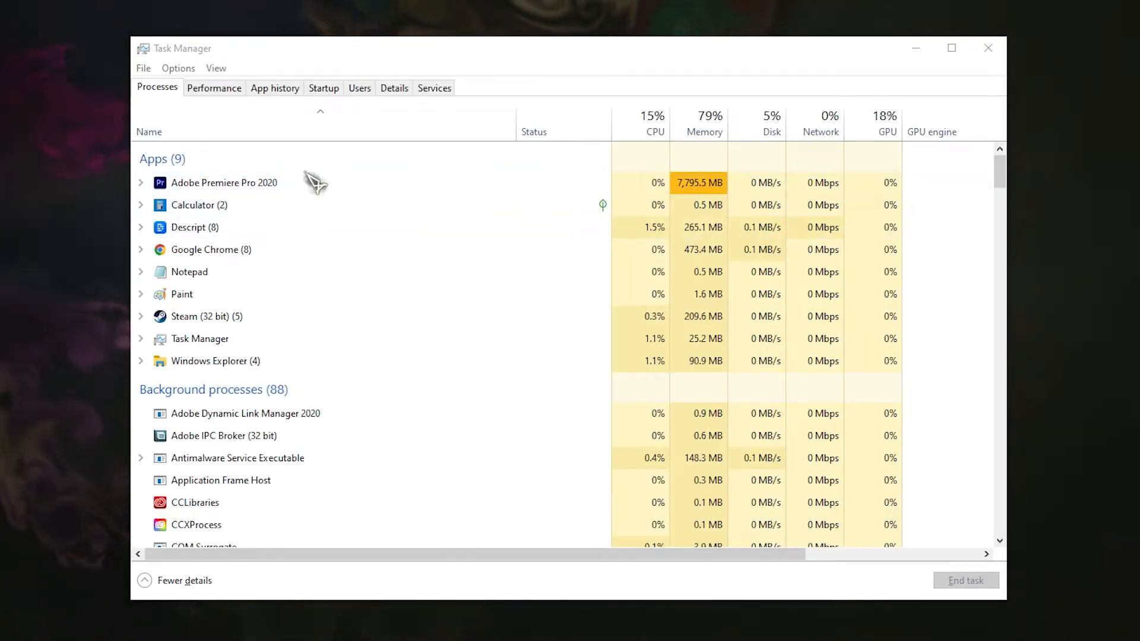
Step: Bring up the context menu for Adobe Premiere Pro 2020 in Task Manager's process list
right_click(224, 182)
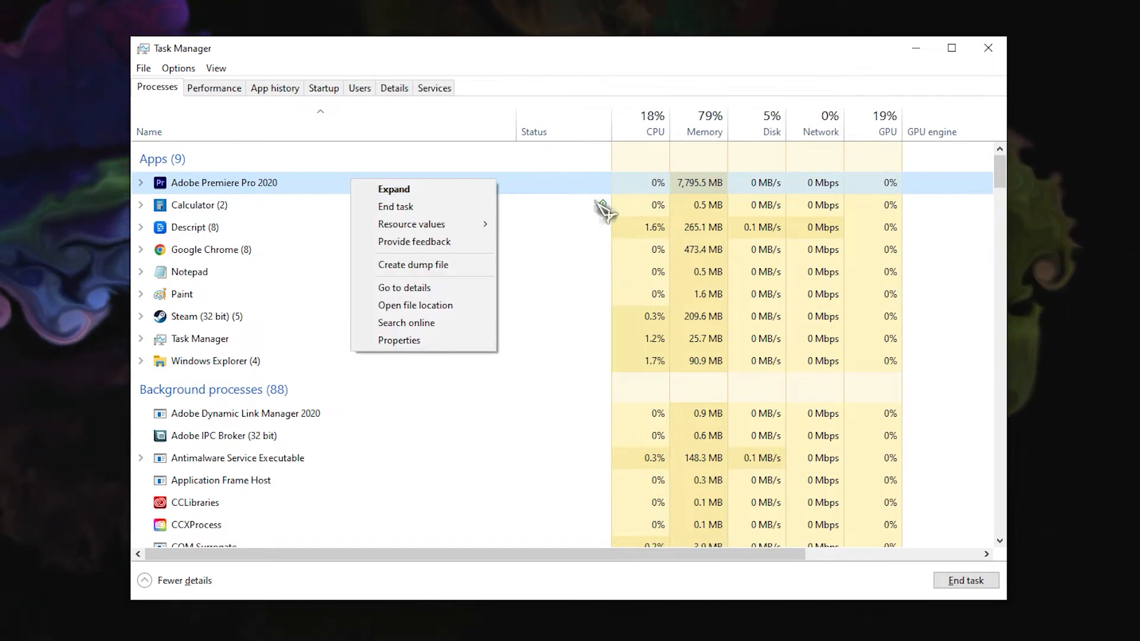
mouse_move(396, 207)
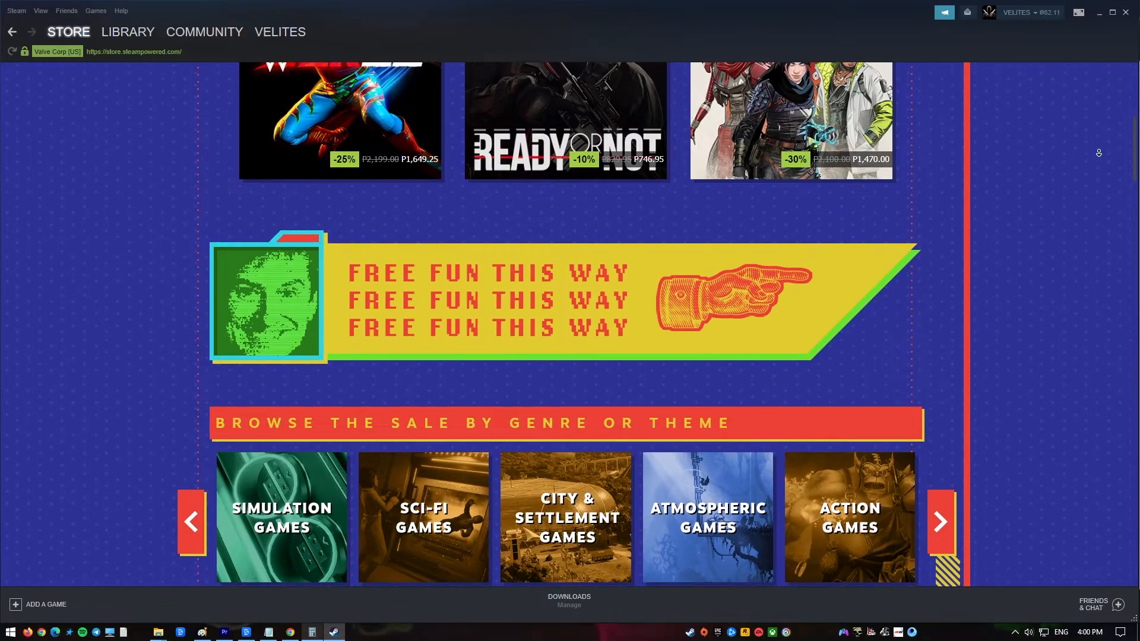
Step: Run 'Verify integrity of game files' from XCOM 2's Local Files properties, then return to the store
scroll(down, 3)
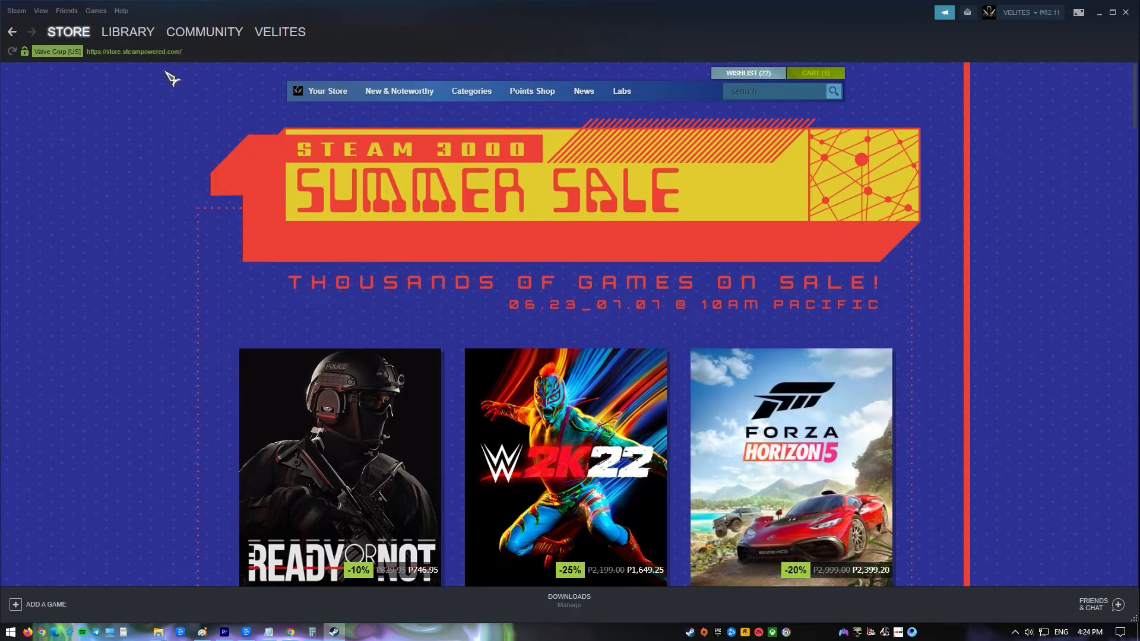
click(127, 32)
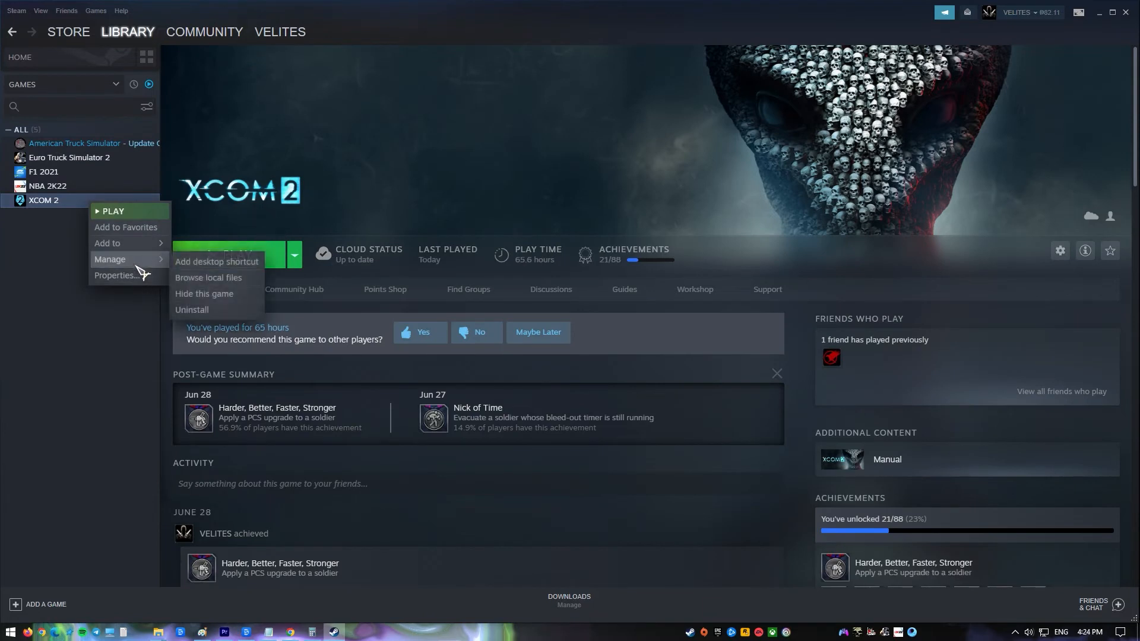
click(116, 275)
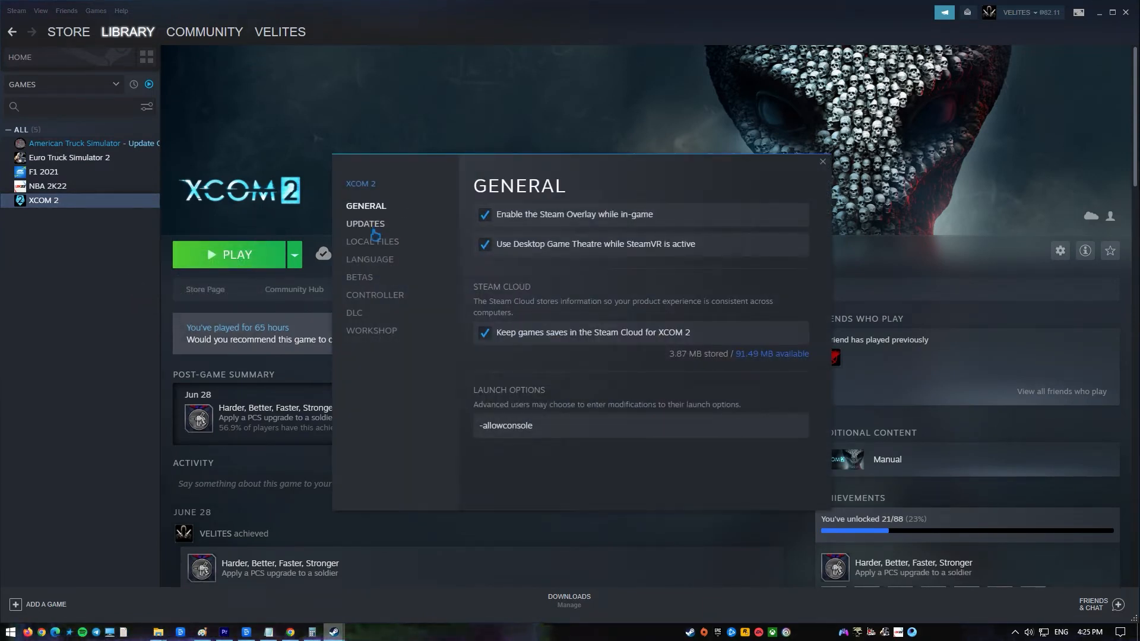
click(372, 242)
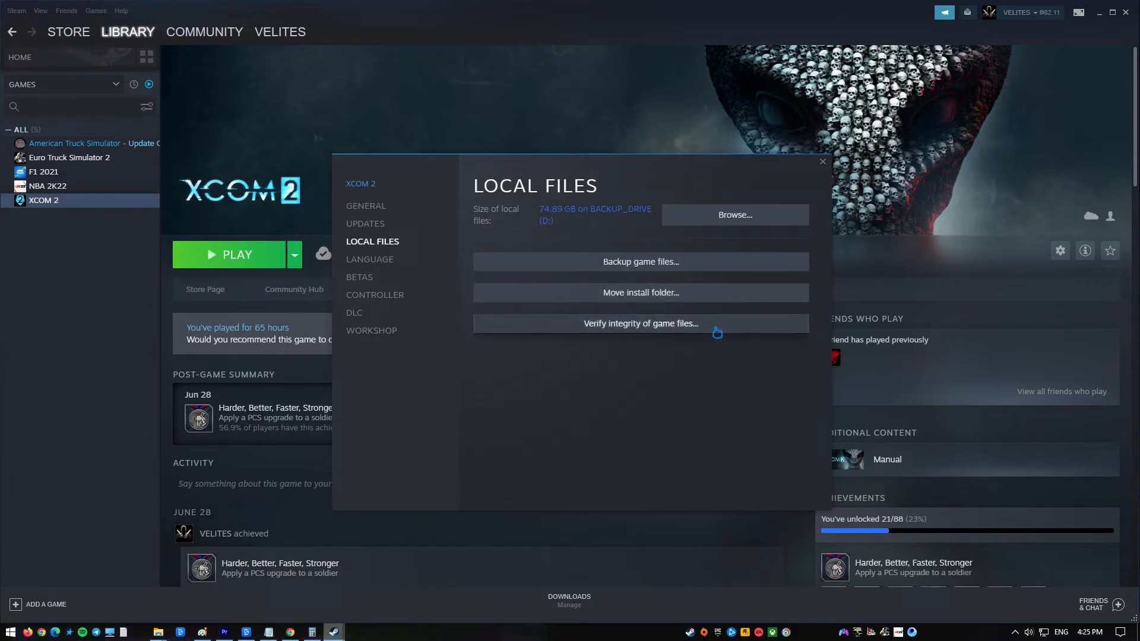
click(639, 324)
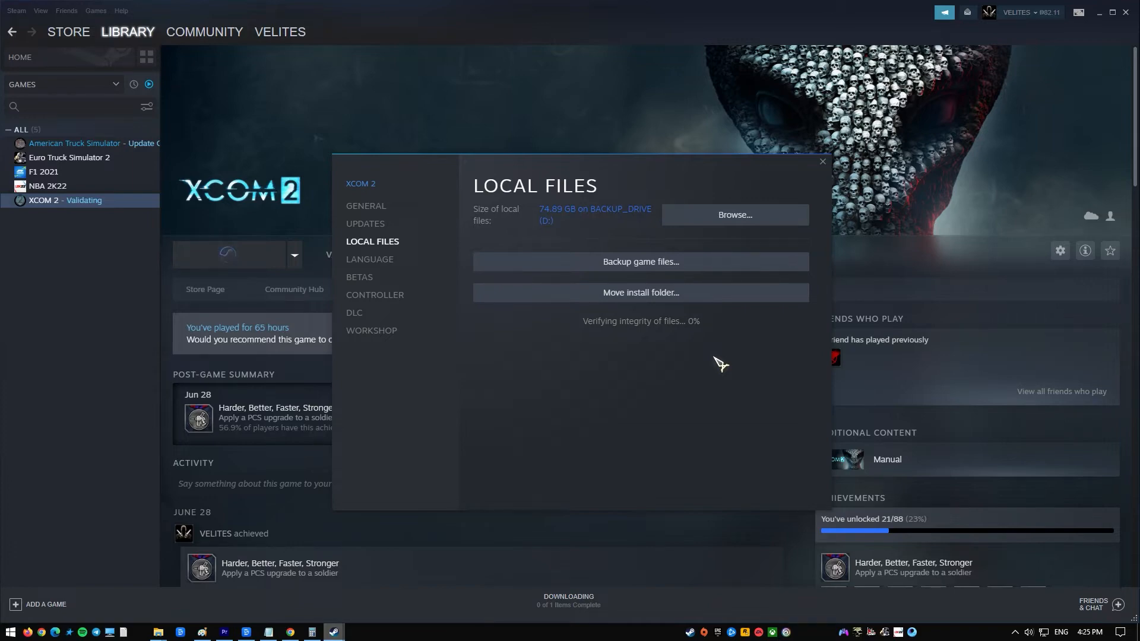
click(67, 32)
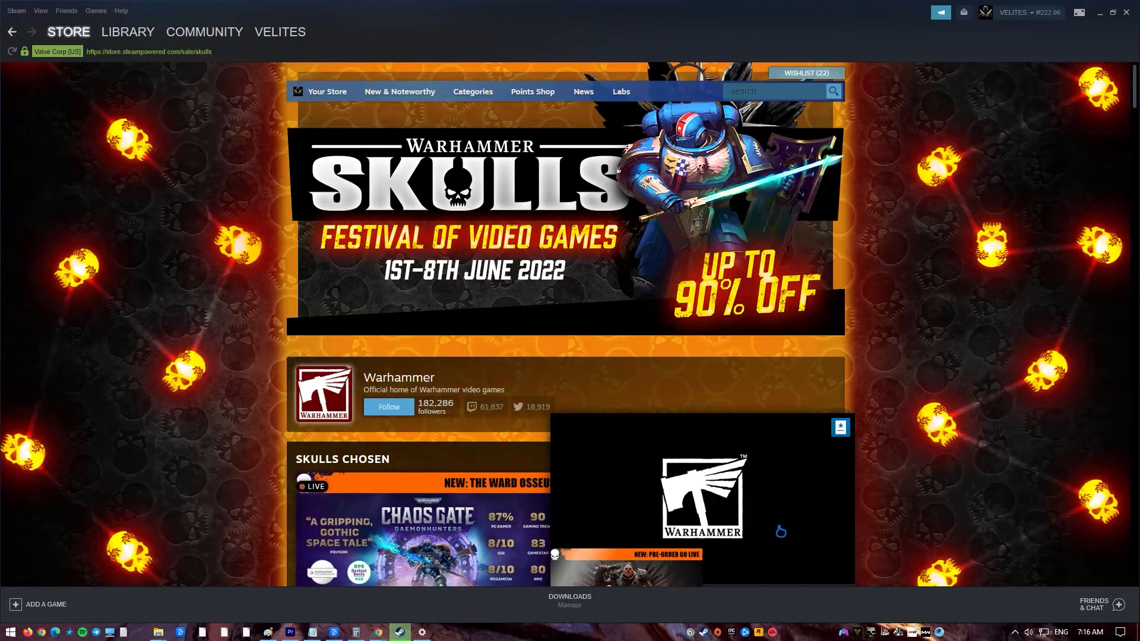
Step: Open Steam Library Folders from Settings > Downloads to show the Storage Manager
click(17, 11)
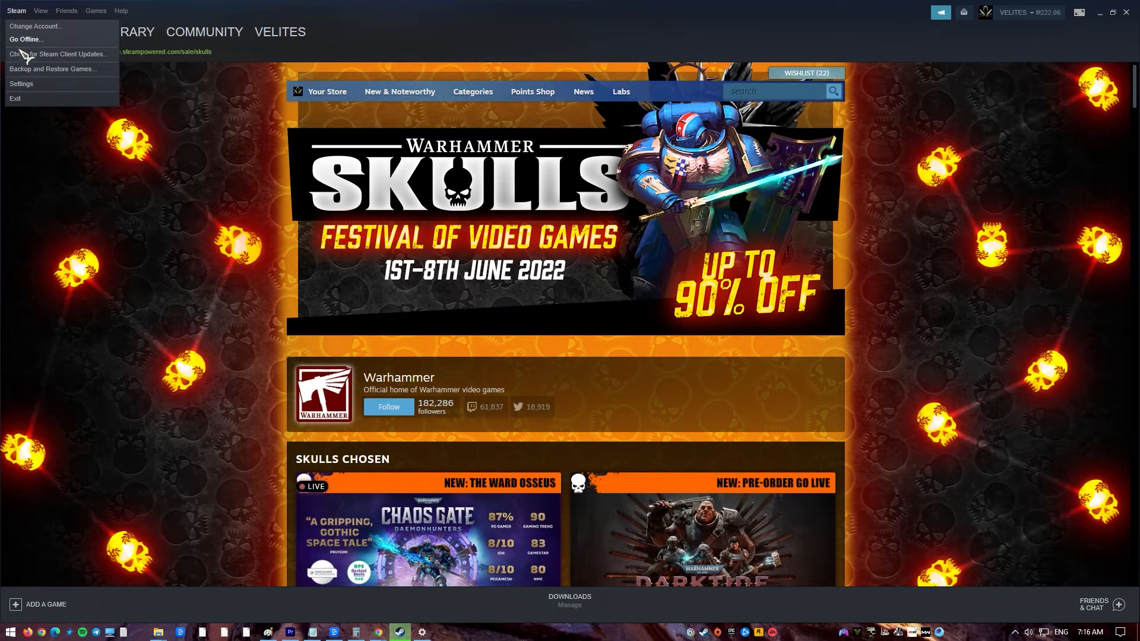
click(21, 83)
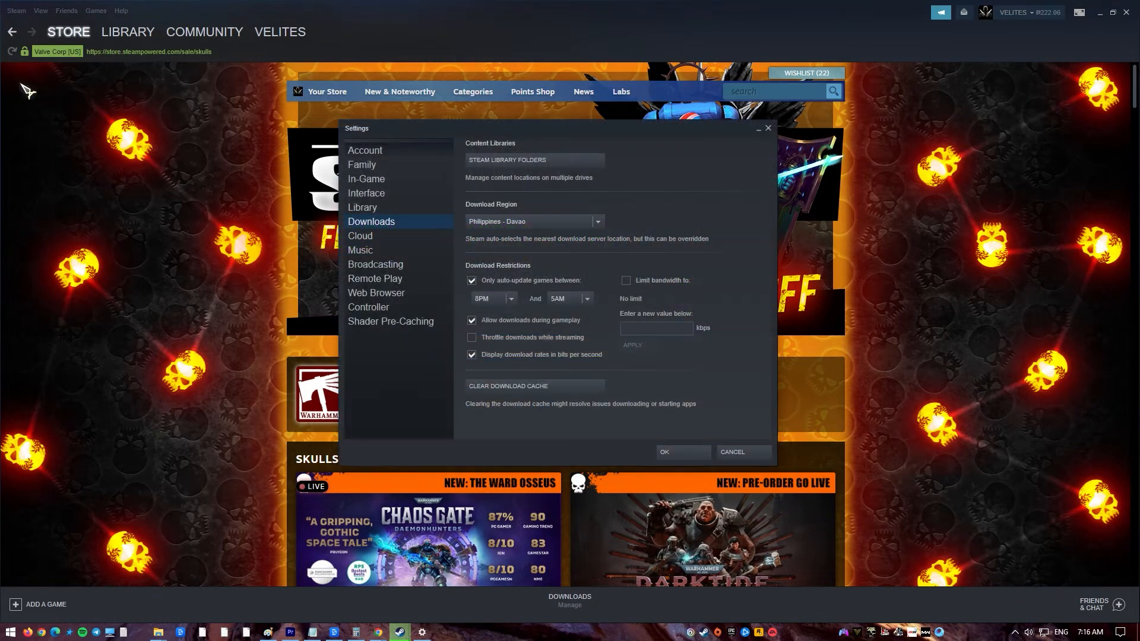
click(363, 207)
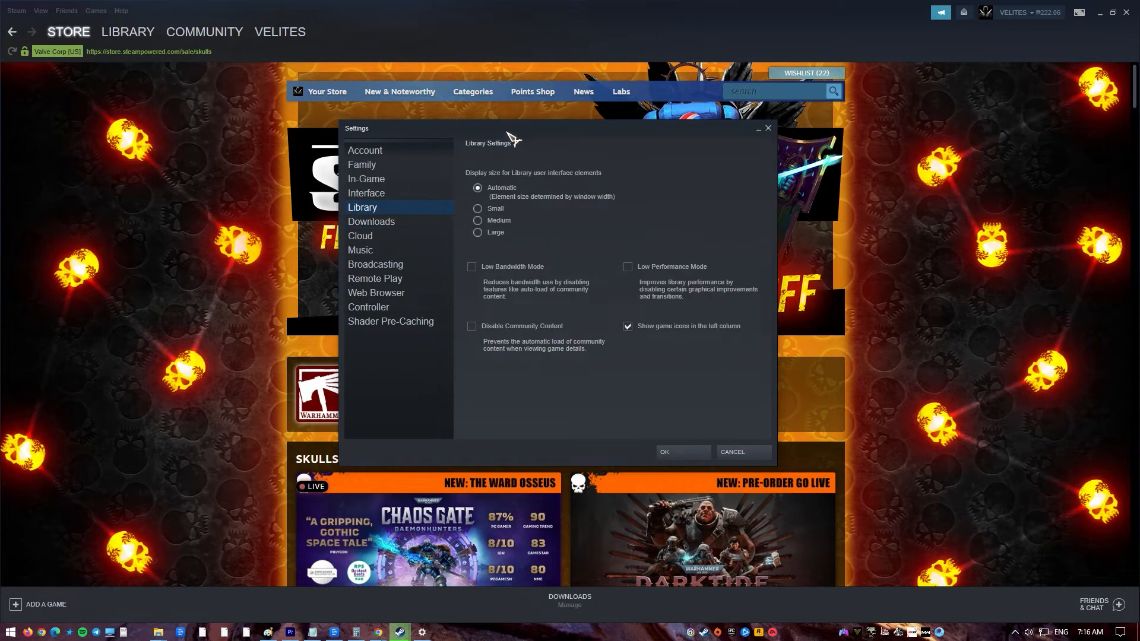
click(371, 223)
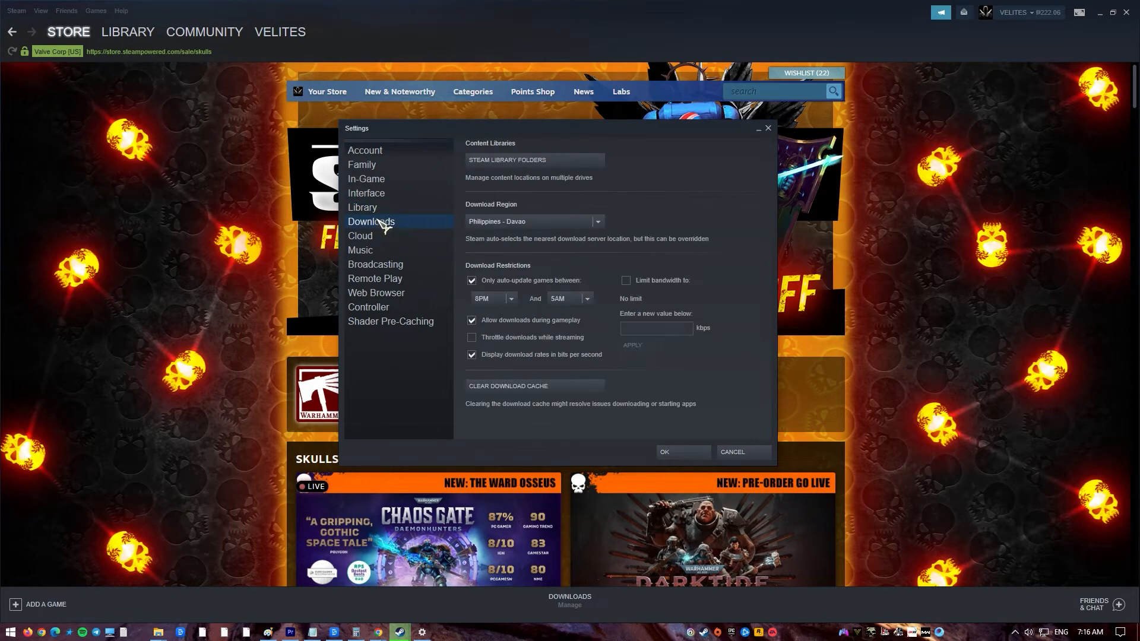
mouse_move(389, 229)
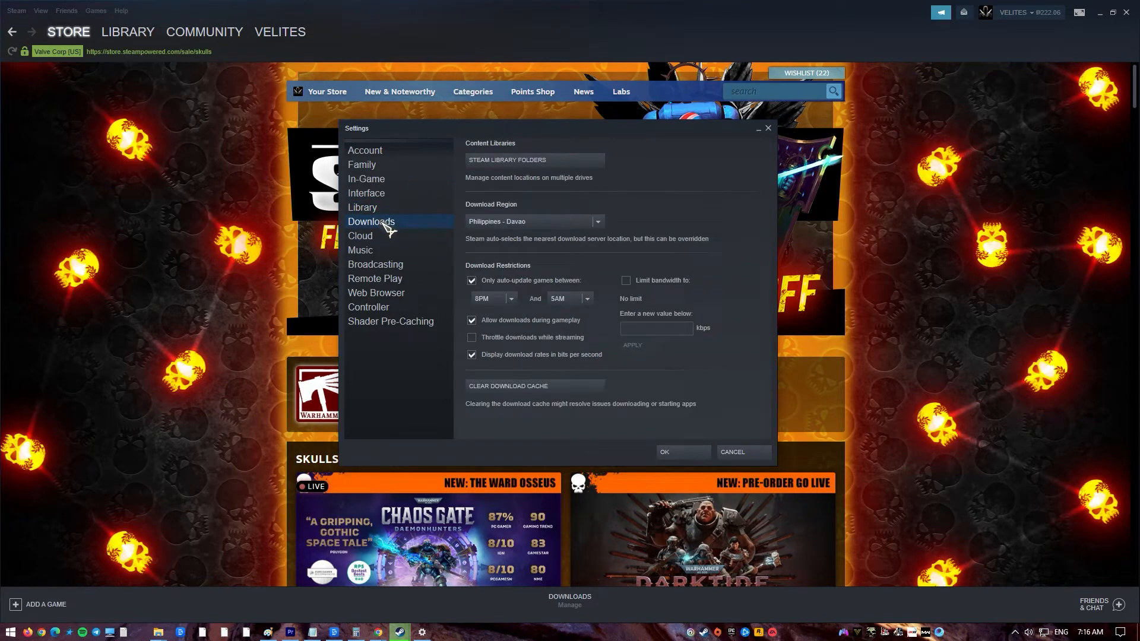
mouse_move(391, 235)
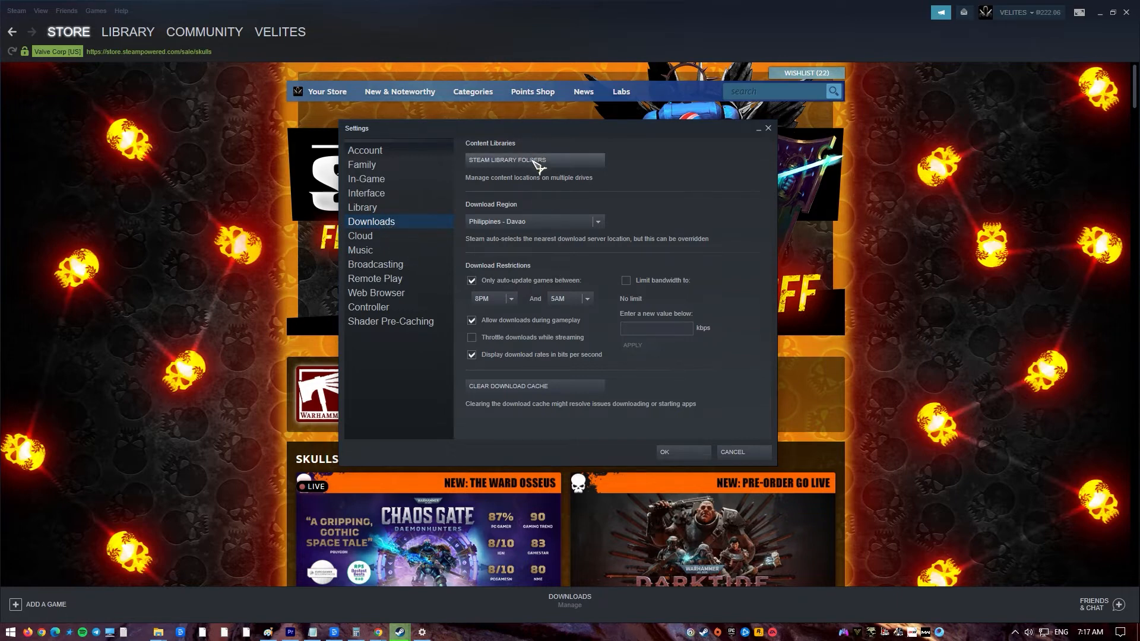
click(506, 160)
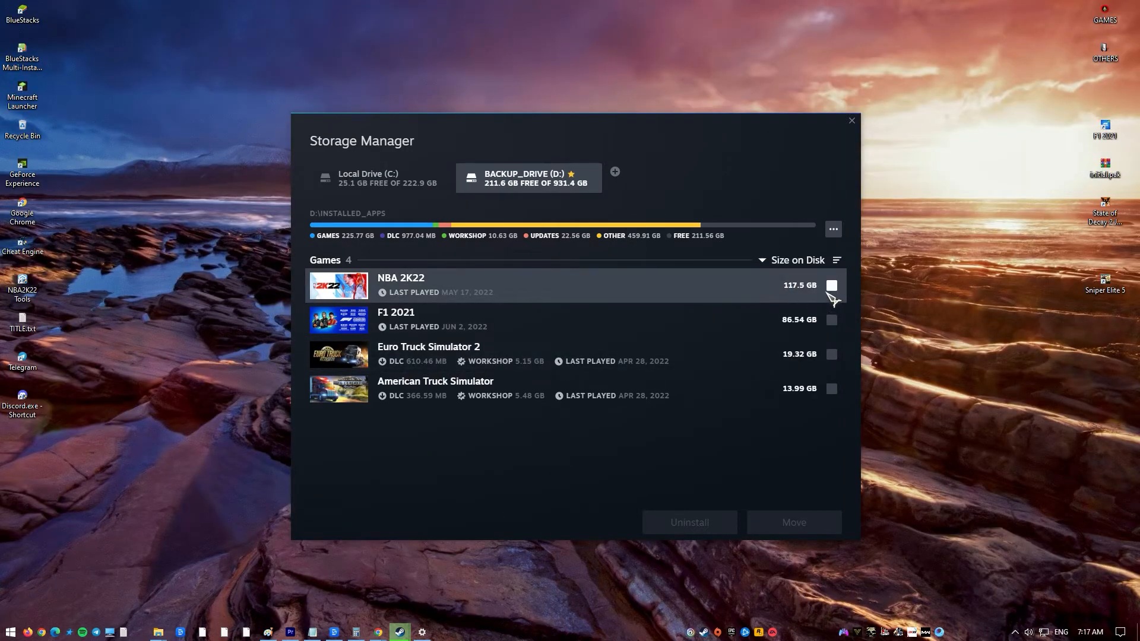
Step: Choose Repair Folder for the D: drive library and dismiss the progress message
click(832, 229)
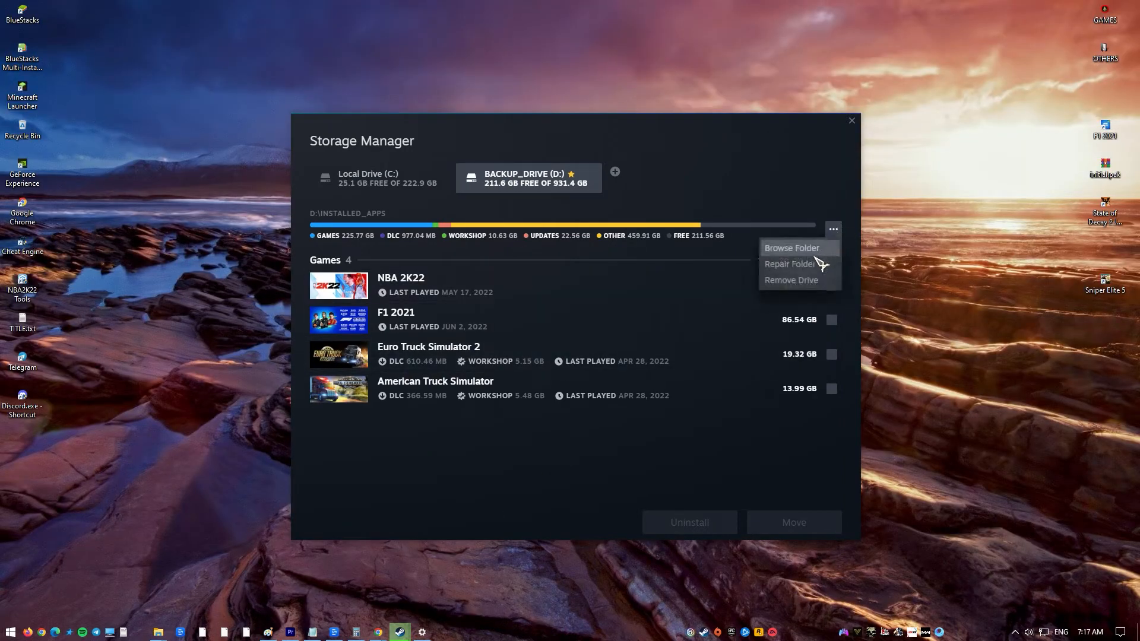
click(788, 263)
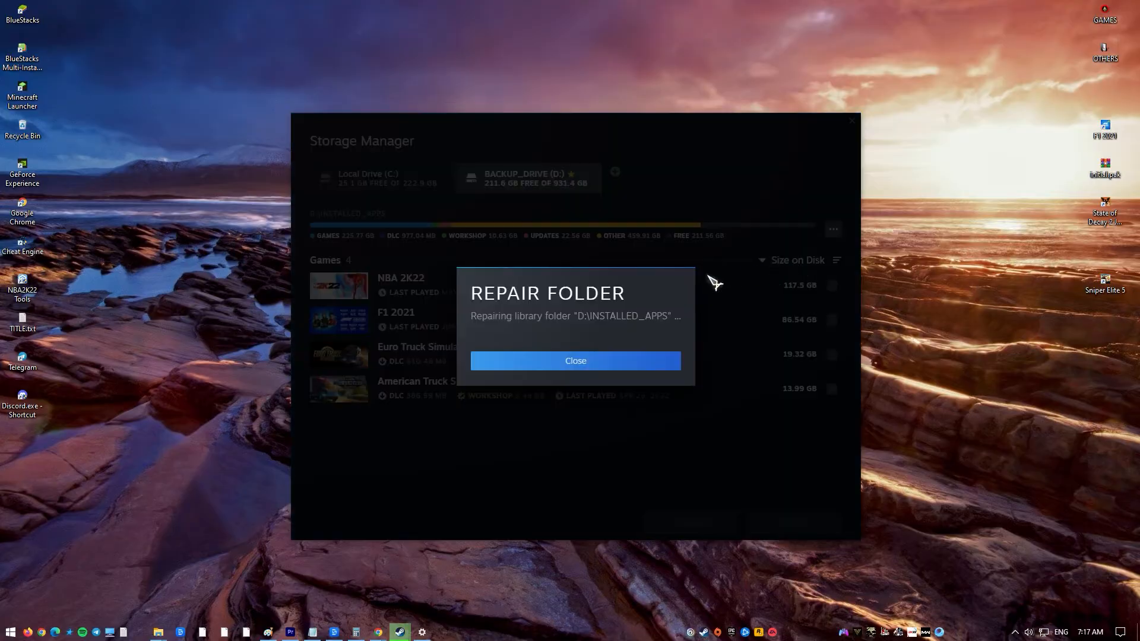
click(576, 360)
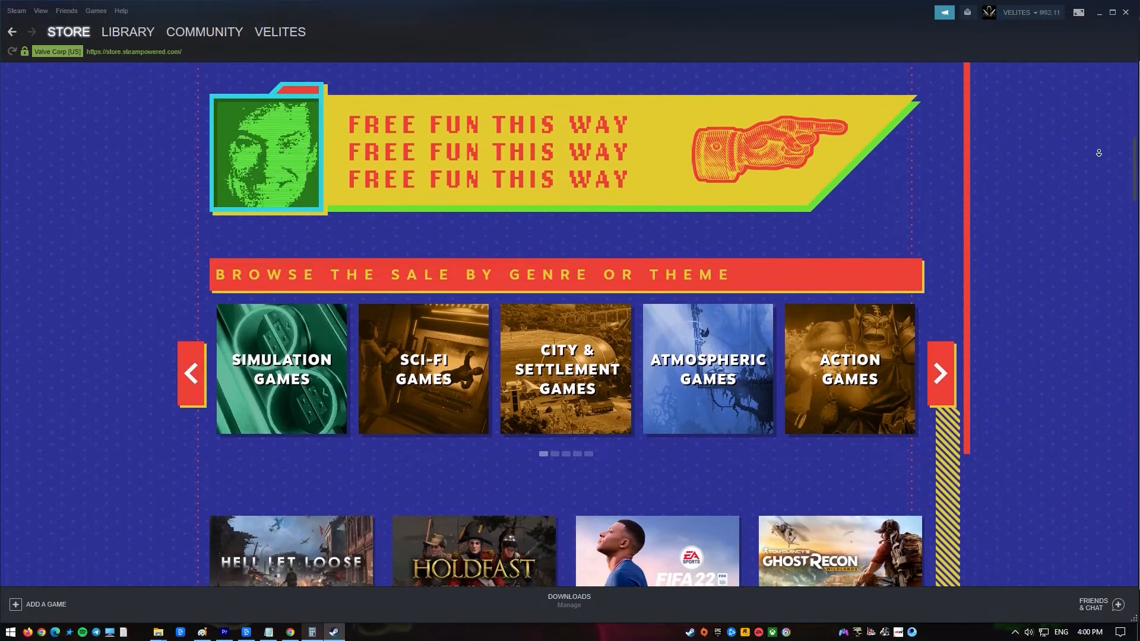
scroll(down, 3)
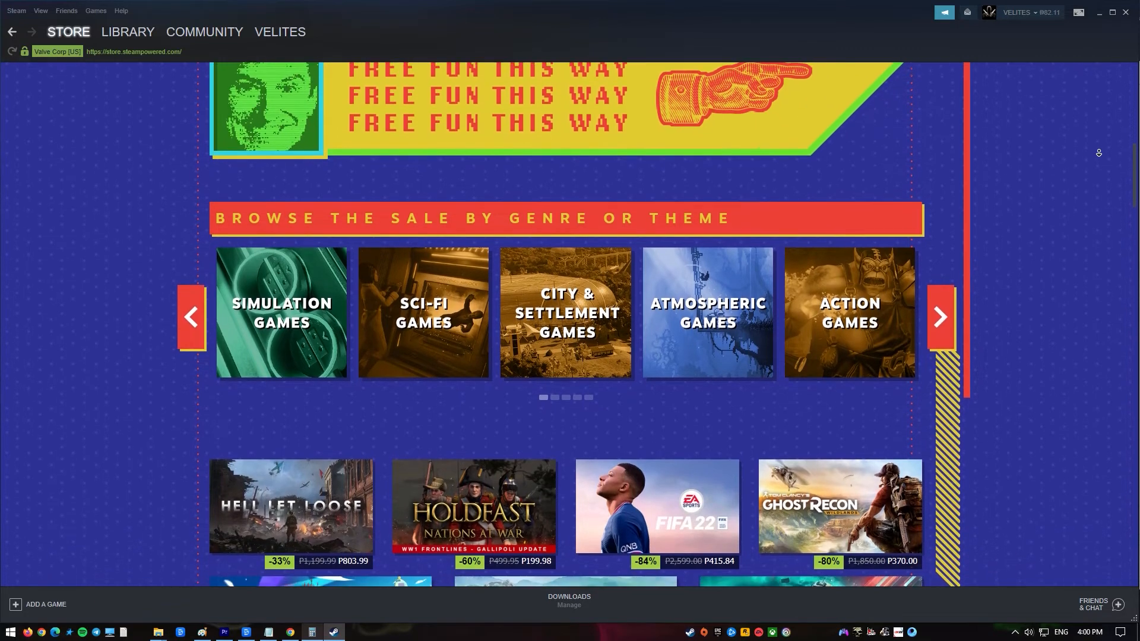
scroll(down, 3)
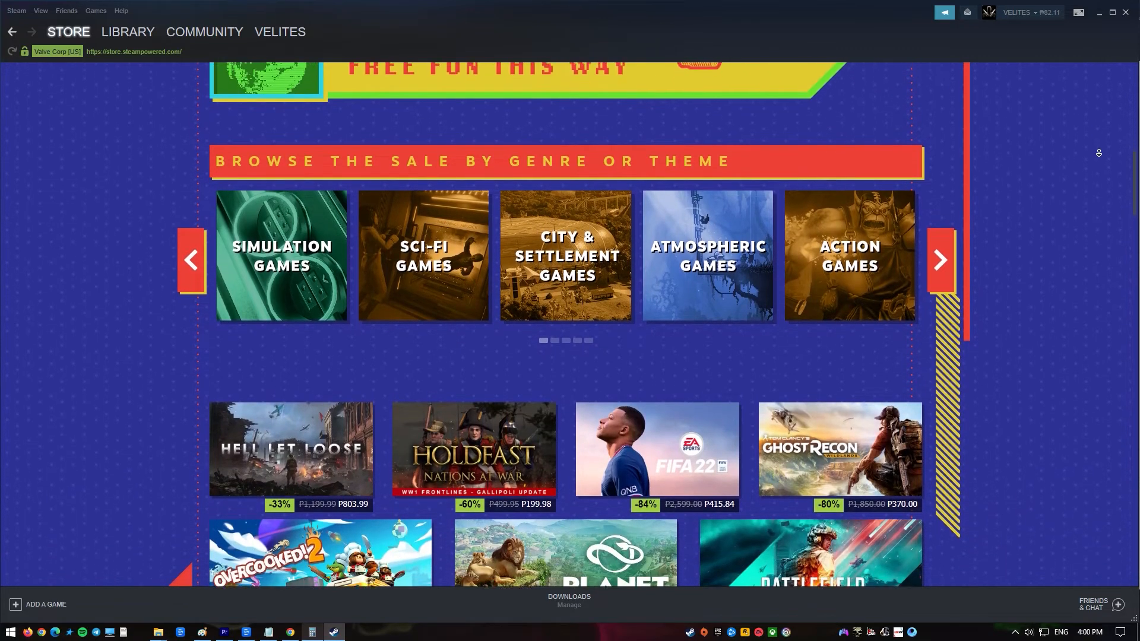
scroll(down, 3)
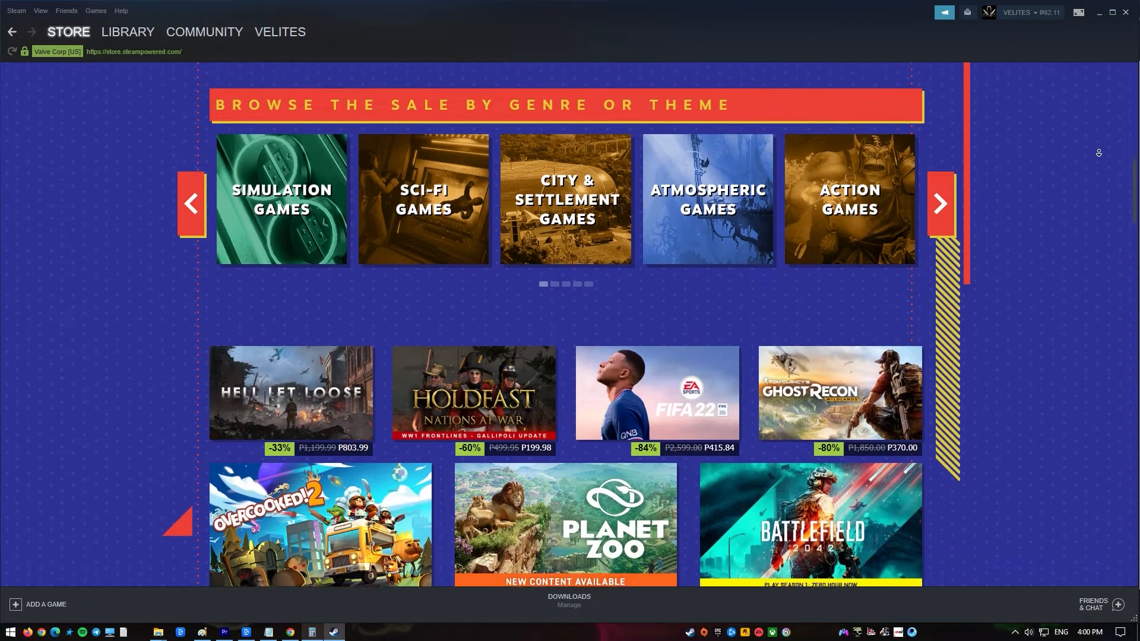
scroll(down, 3)
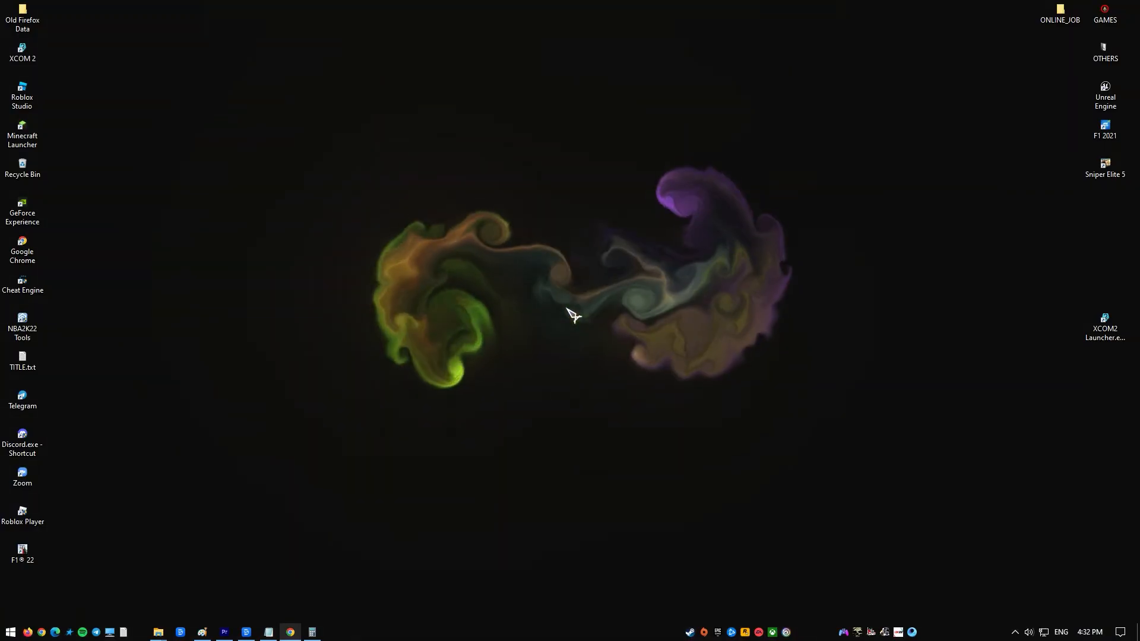
Step: Search 'windows security' for the firewall settings and switch off private and public network protection
click(11, 631)
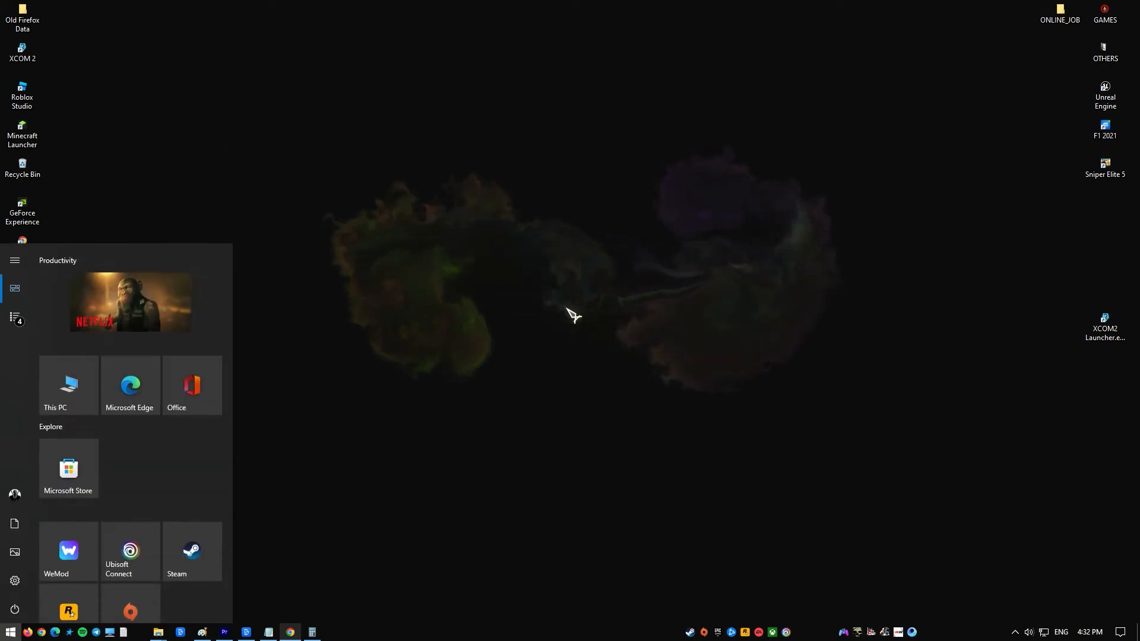
text(windows security)
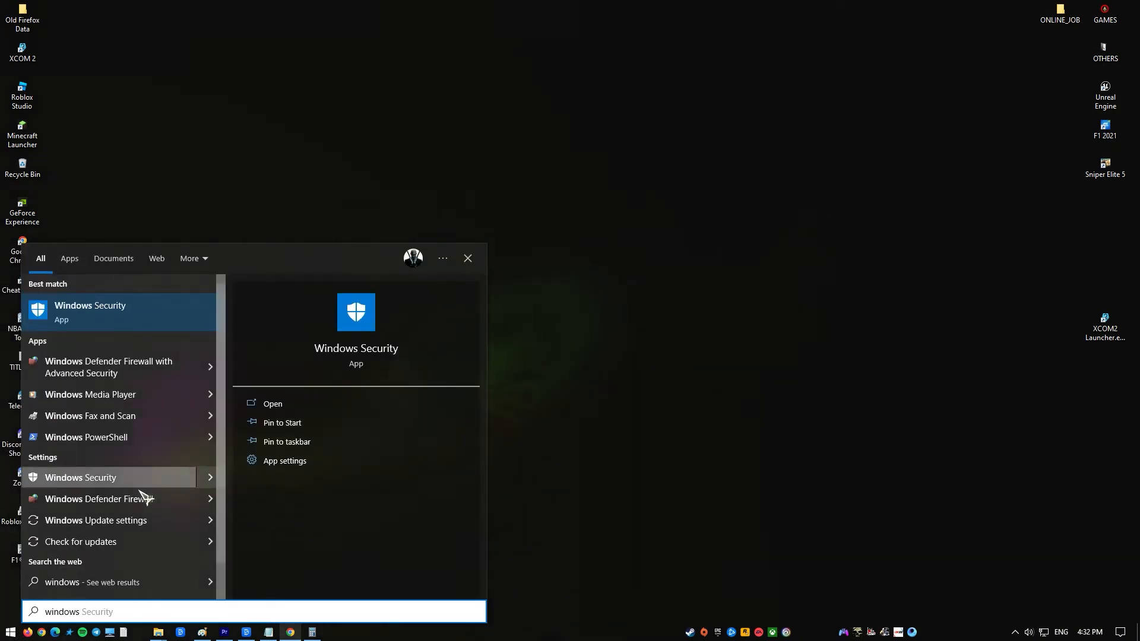
click(467, 258)
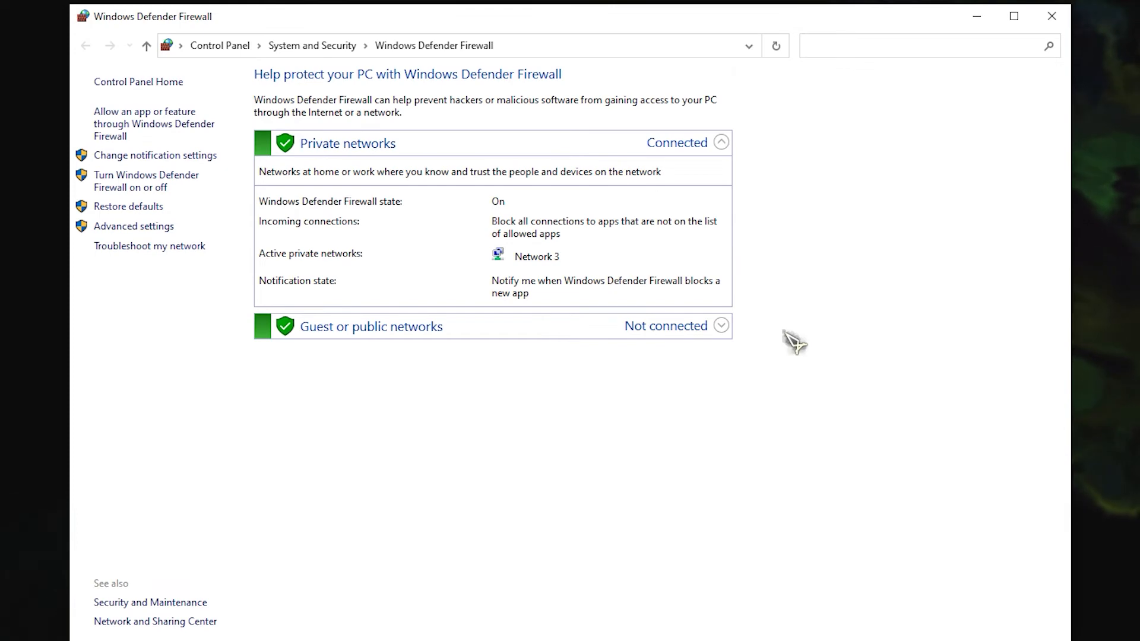
mouse_move(247, 349)
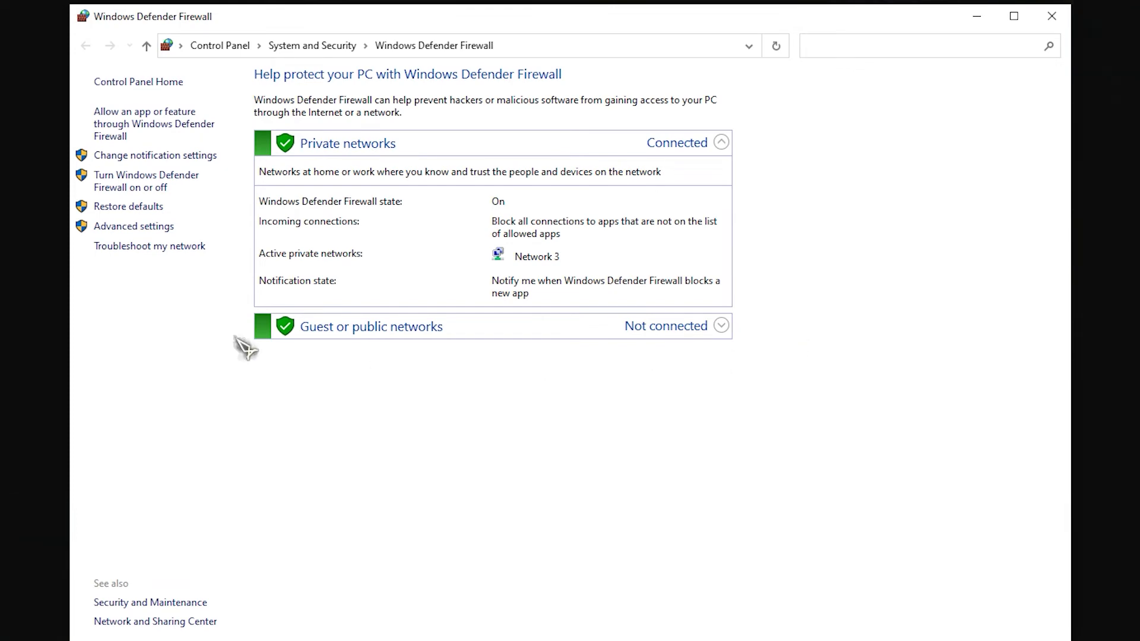
click(146, 180)
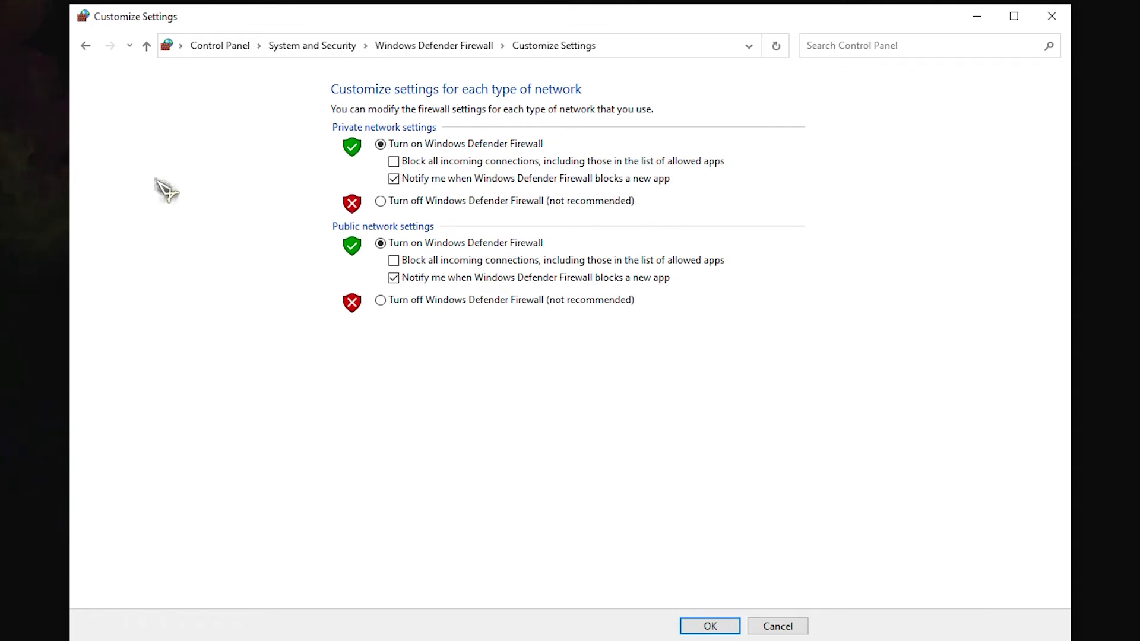
click(380, 201)
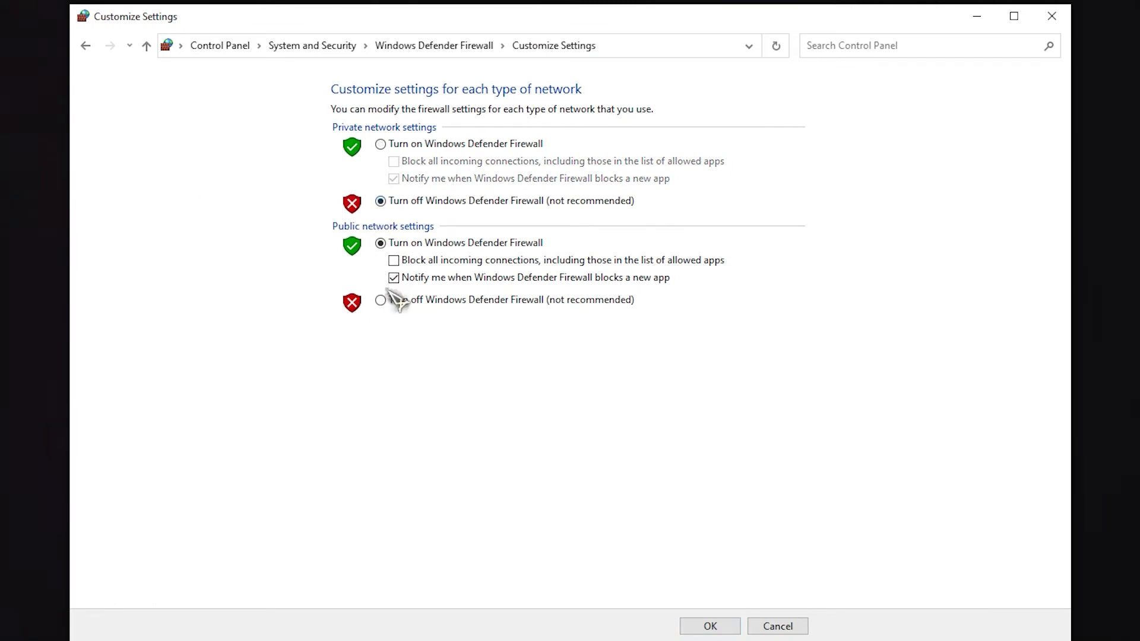
click(379, 299)
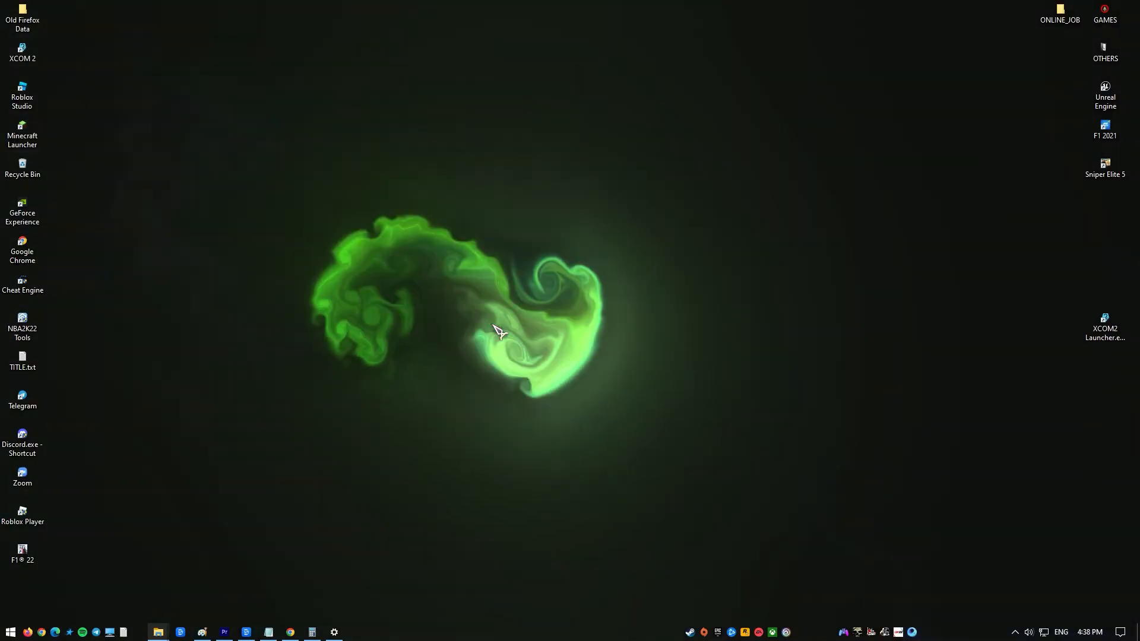
Step: Run Check for updates under Settings > Update & Security
click(10, 632)
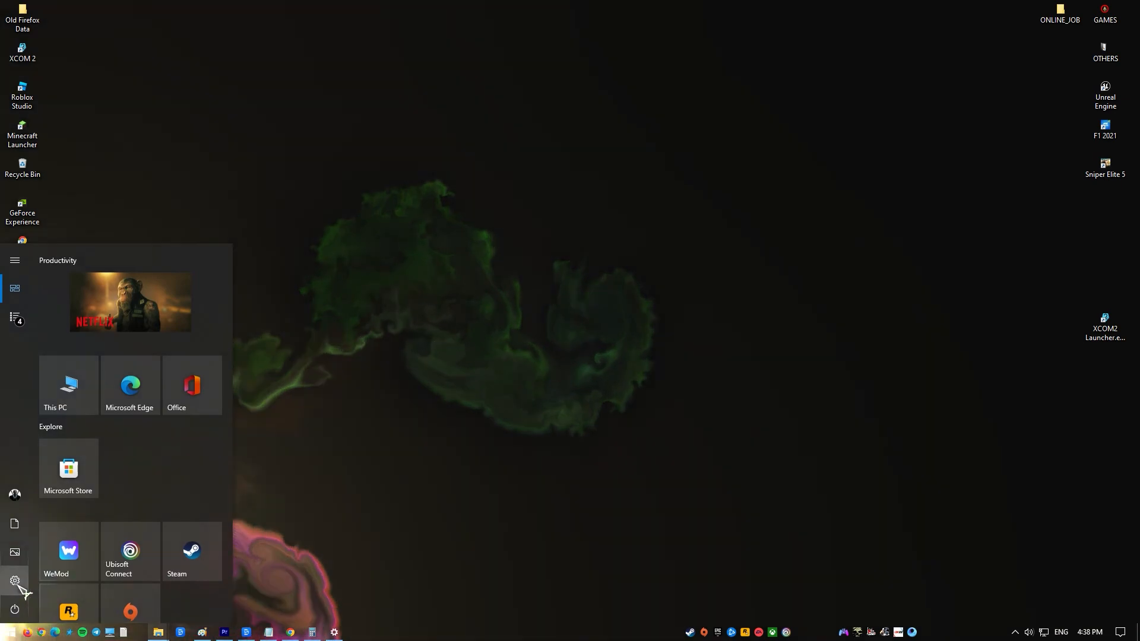
click(14, 580)
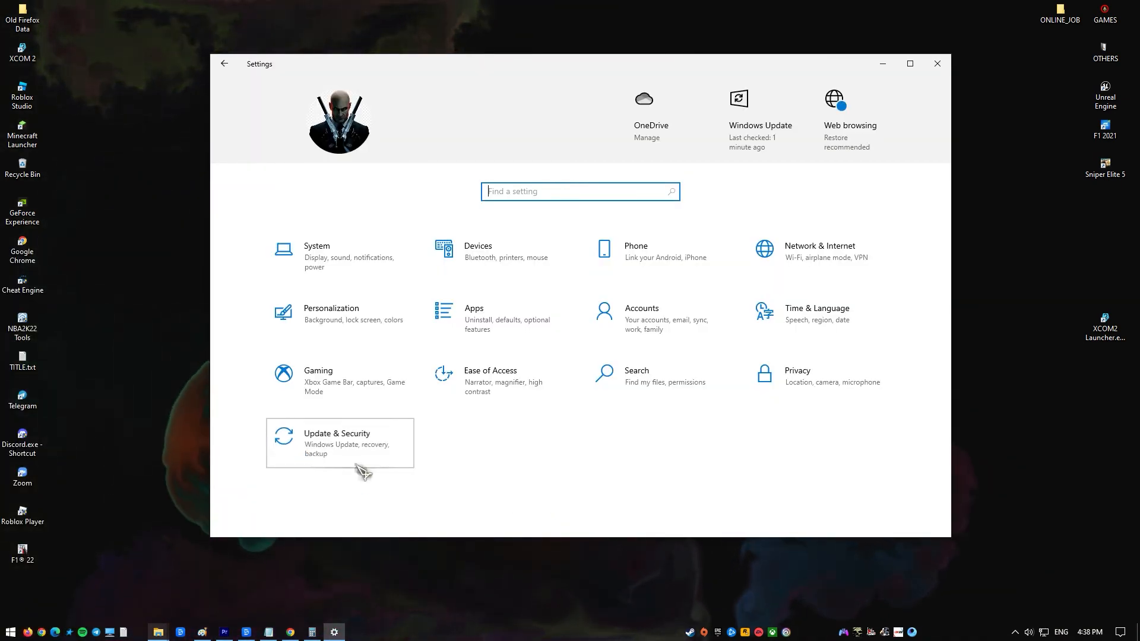
click(337, 443)
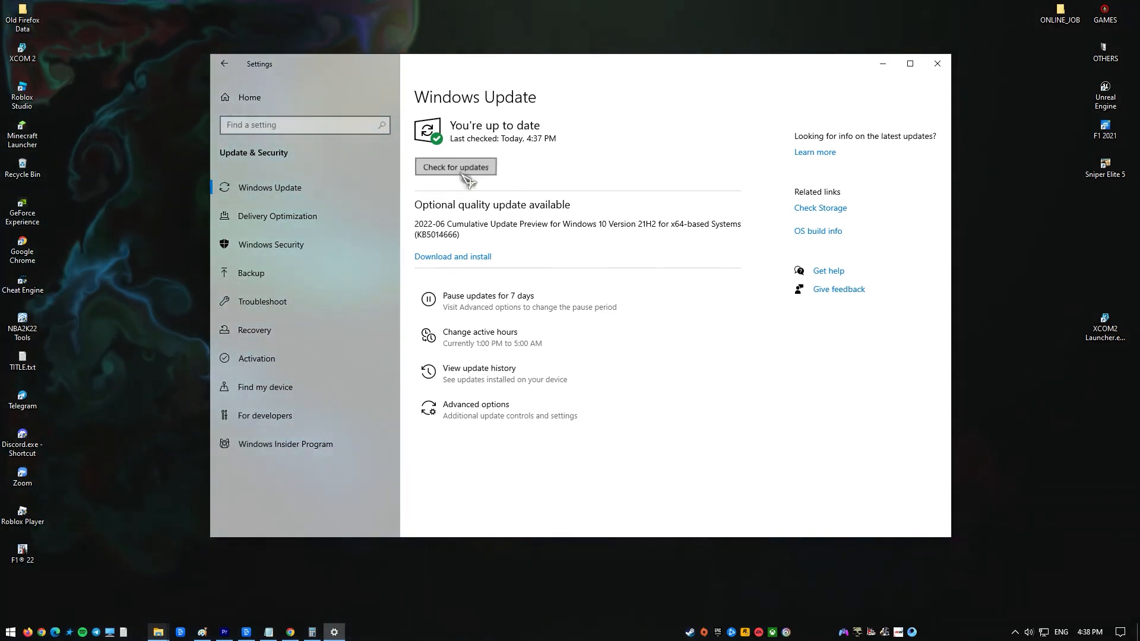
click(456, 167)
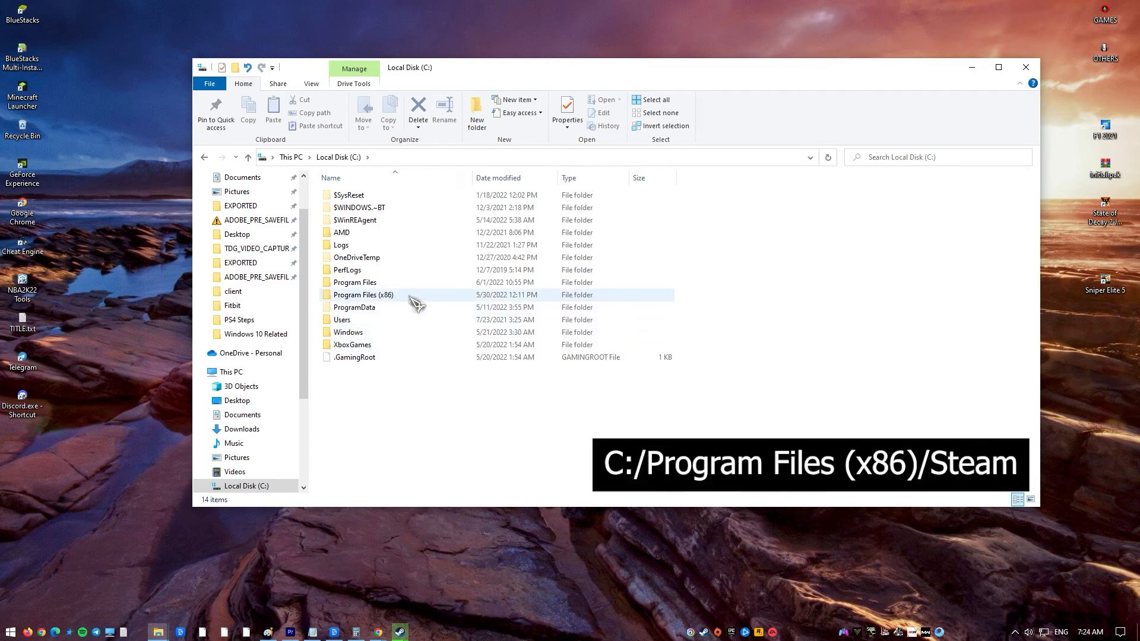
Step: Open Program Files (x86)\Steam and select the steamapps and userdata folders
double_click(363, 295)
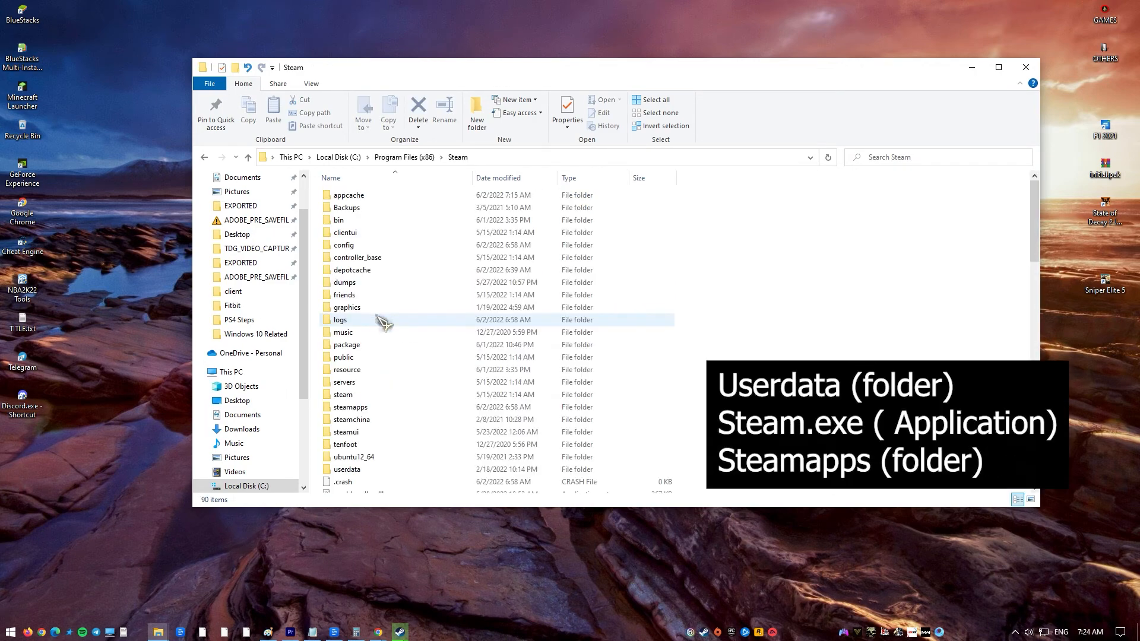
mouse_move(343, 357)
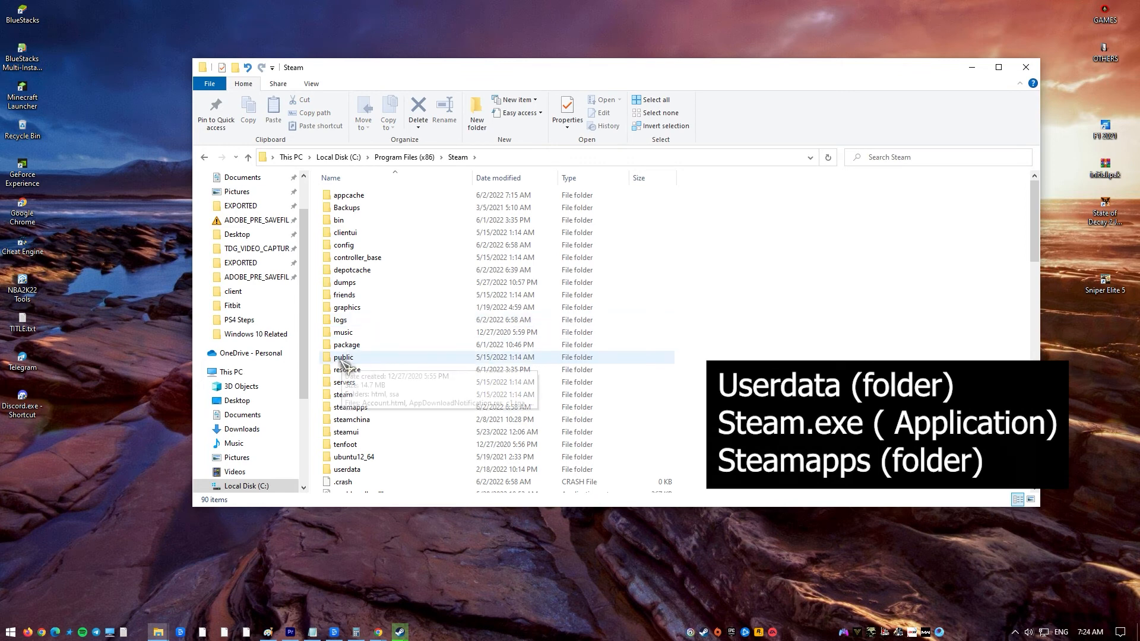
click(347, 469)
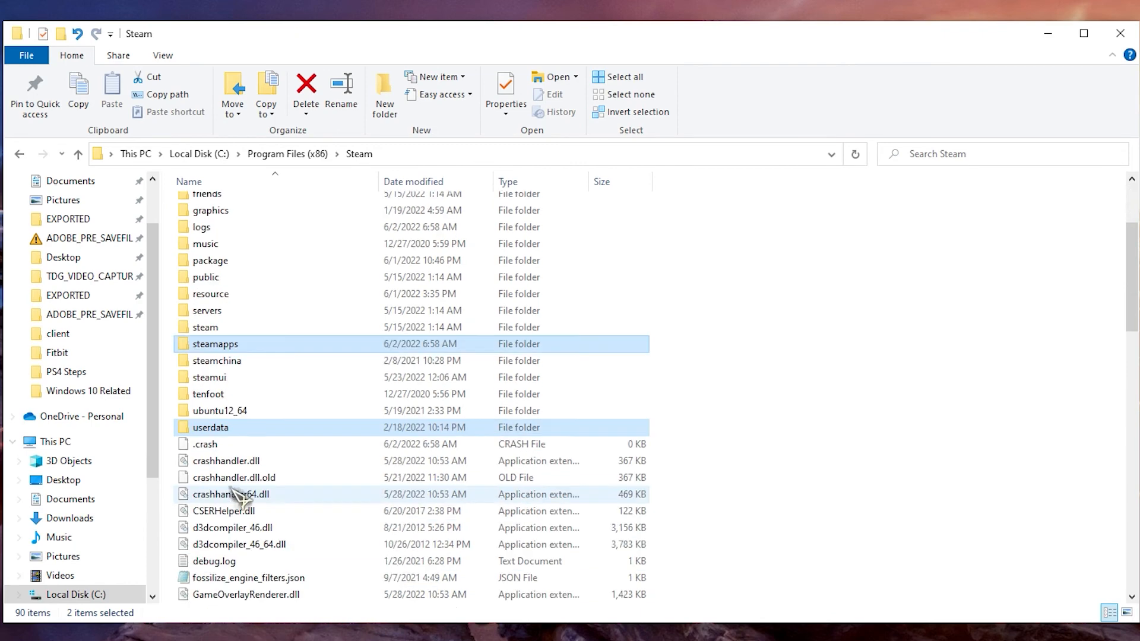
scroll(down, 3)
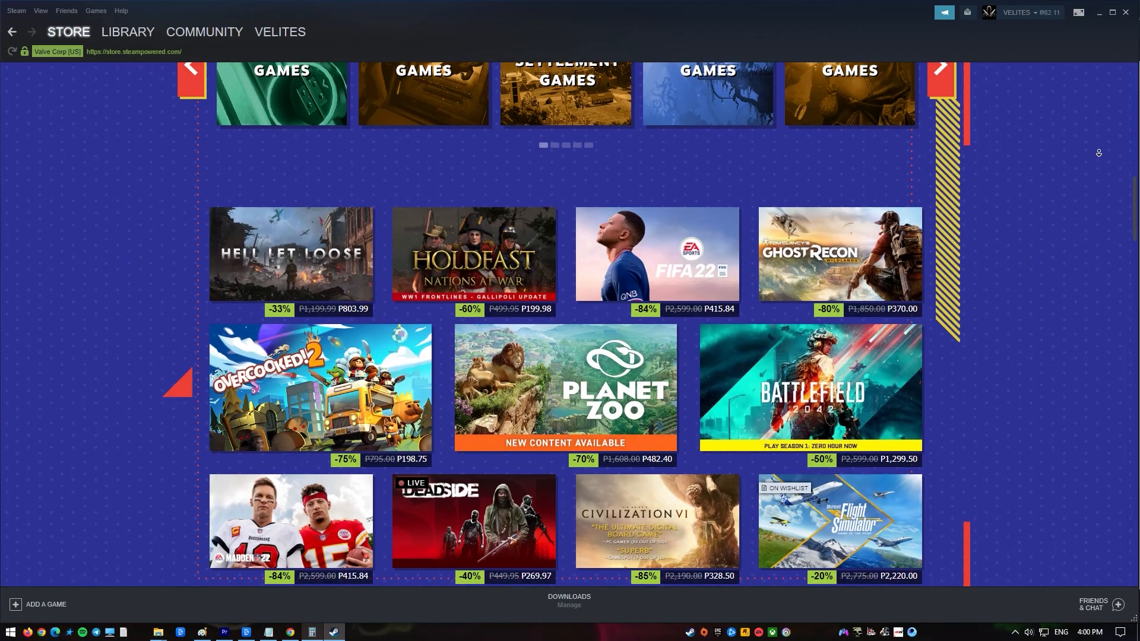
scroll(down, 3)
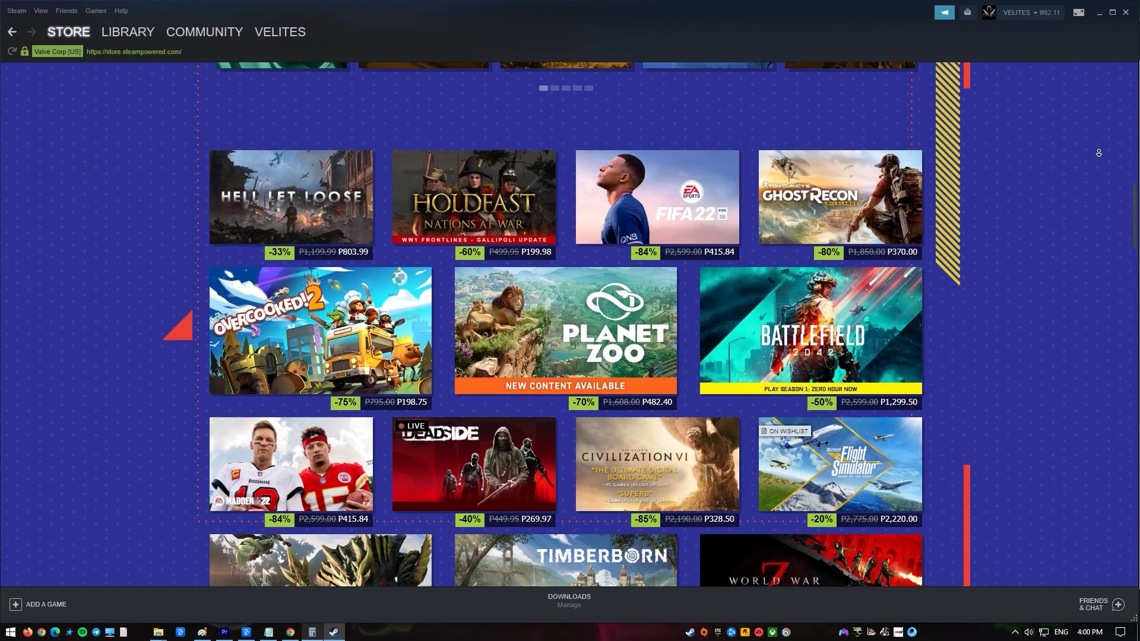
scroll(down, 3)
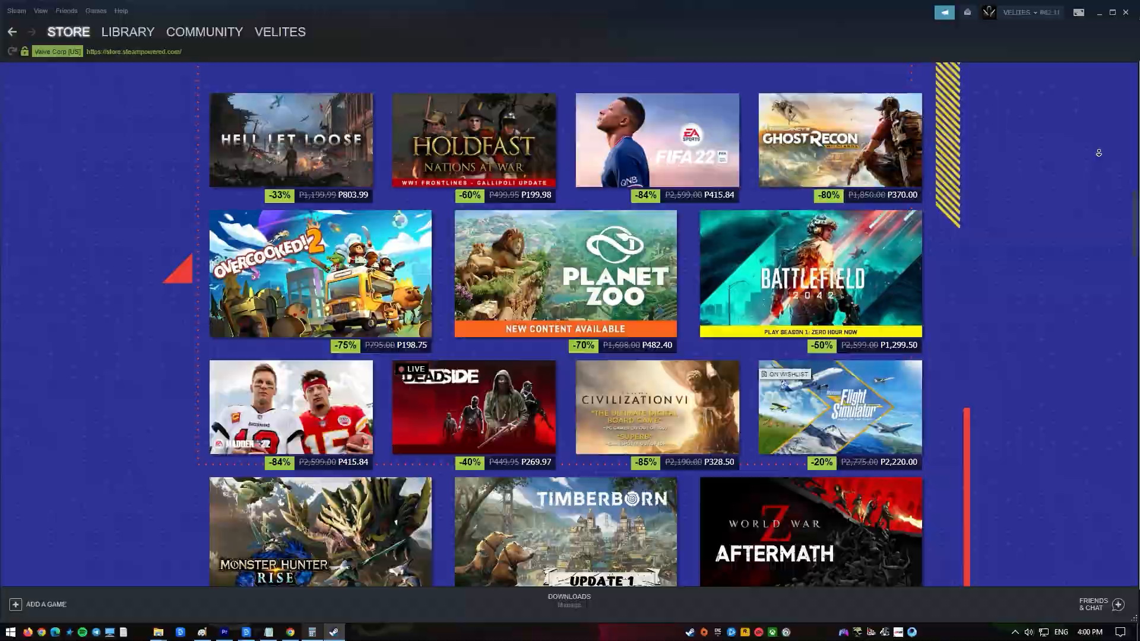